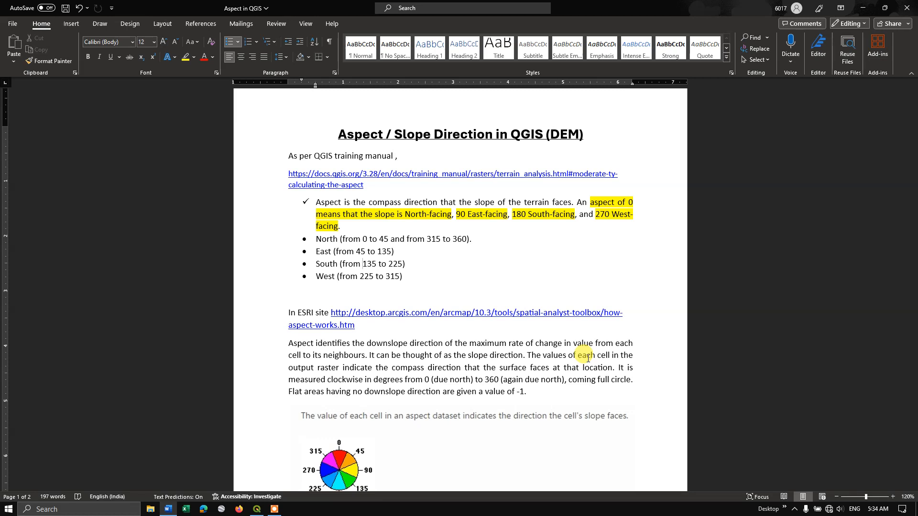
{"action": "mouse_move", "coordinate": [421, 215]}
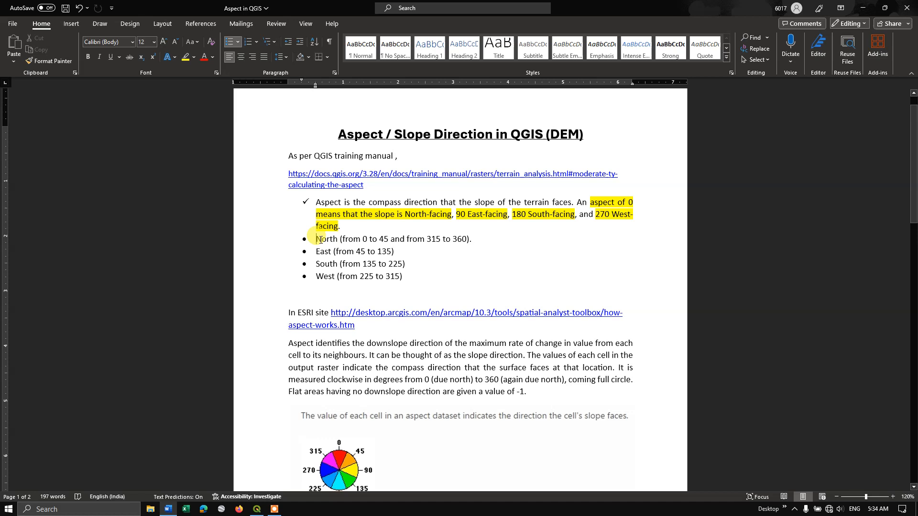
Highlight the North 0–45, East and South range entries in the aspect notes.
{"action": "double_click", "coordinate": [326, 239]}
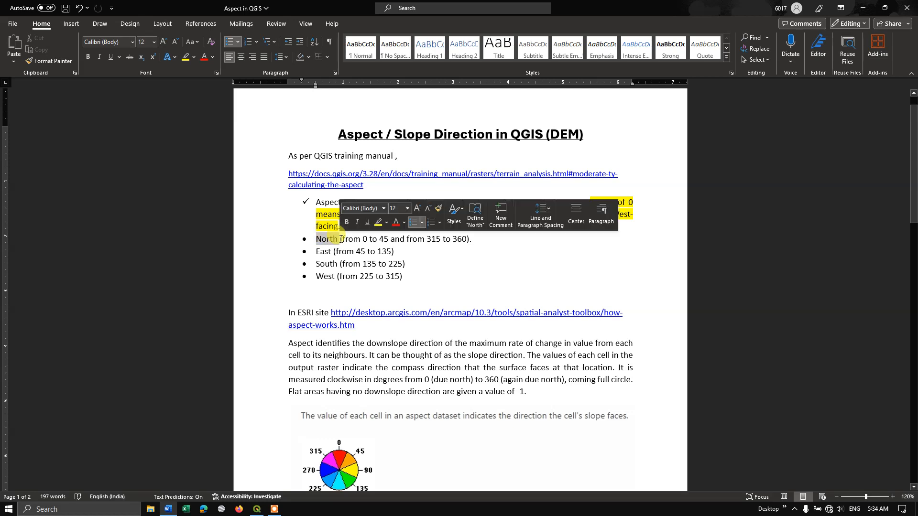
{"action": "left_click", "coordinate": [386, 239]}
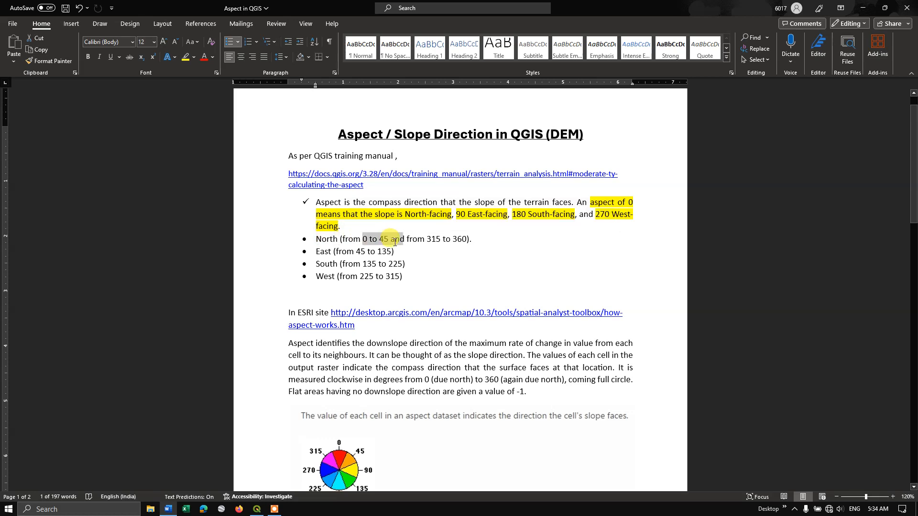
{"action": "left_click_drag", "start_coordinate": [365, 239], "coordinate": [390, 239]}
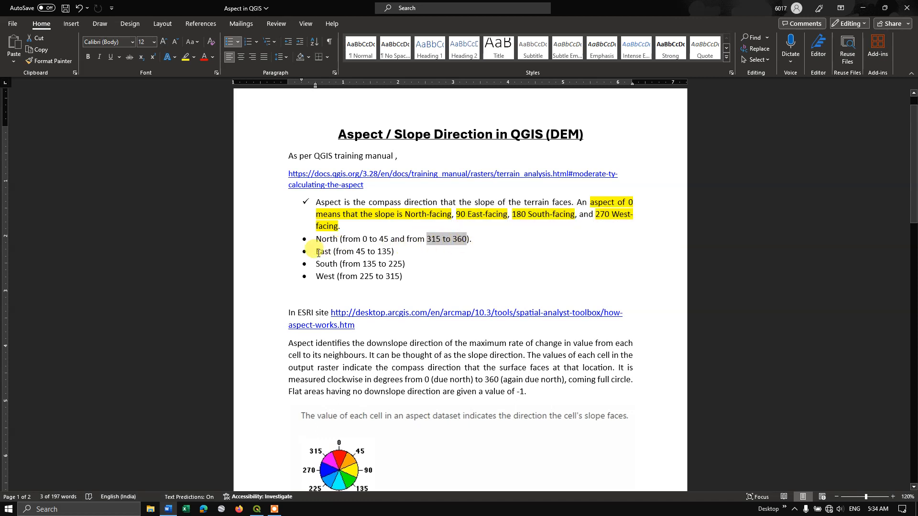
{"action": "double_click", "coordinate": [321, 251]}
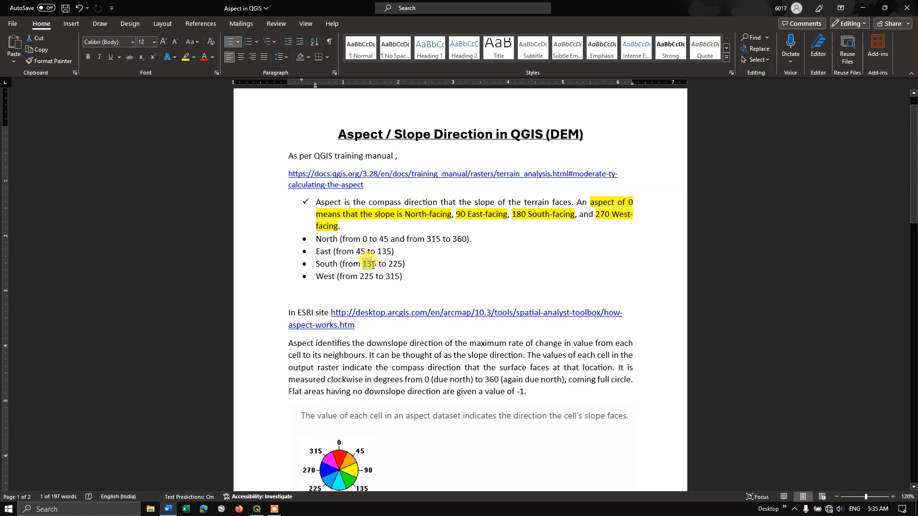
{"action": "left_click_drag", "start_coordinate": [364, 263], "coordinate": [402, 263]}
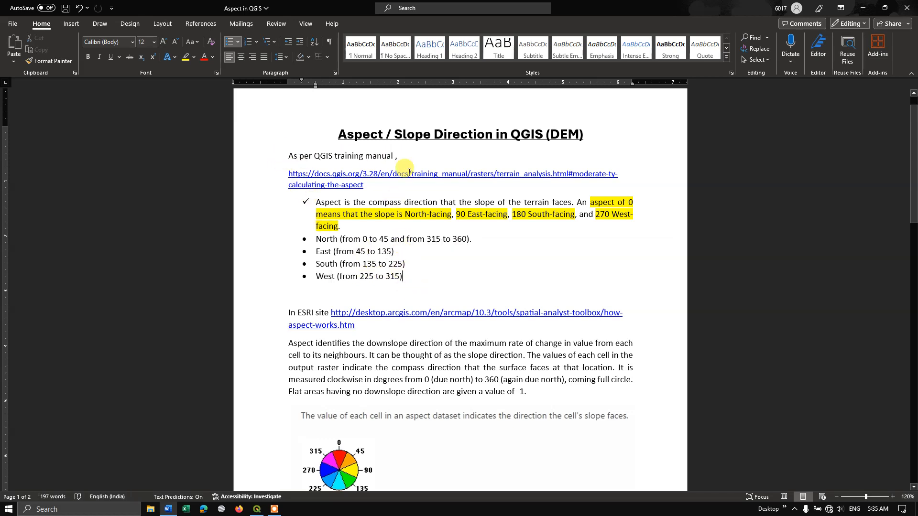
{"action": "scroll", "scroll_direction": "down", "scroll_amount": 3}
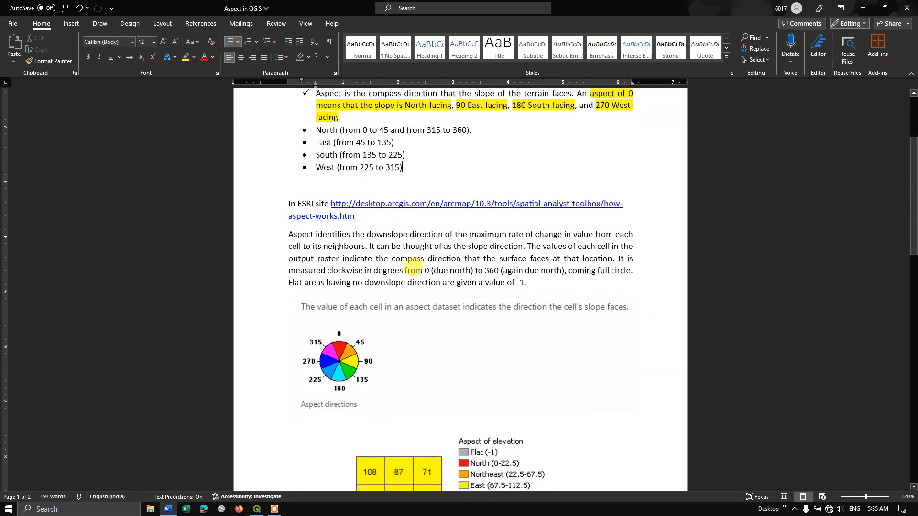
{"action": "scroll", "scroll_direction": "down", "scroll_amount": 3}
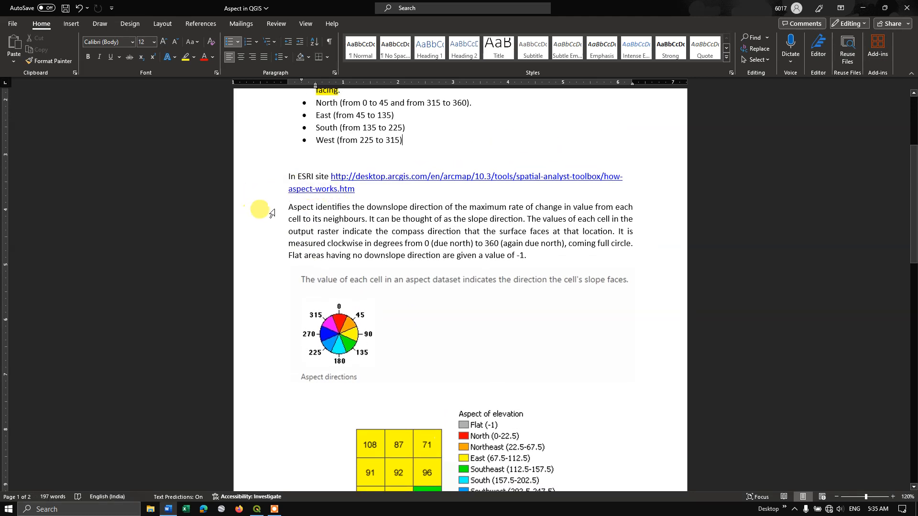
{"action": "scroll", "scroll_direction": "down", "scroll_amount": 3}
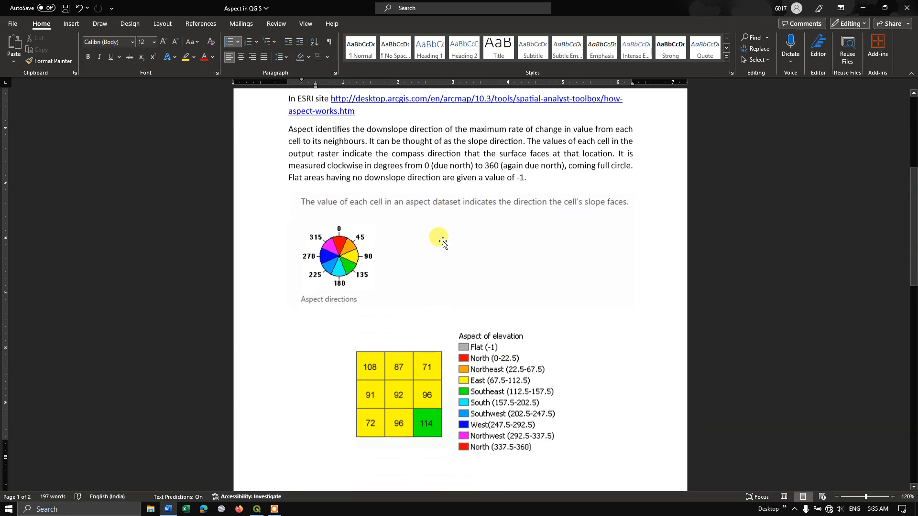
{"action": "scroll", "scroll_direction": "down", "scroll_amount": 3}
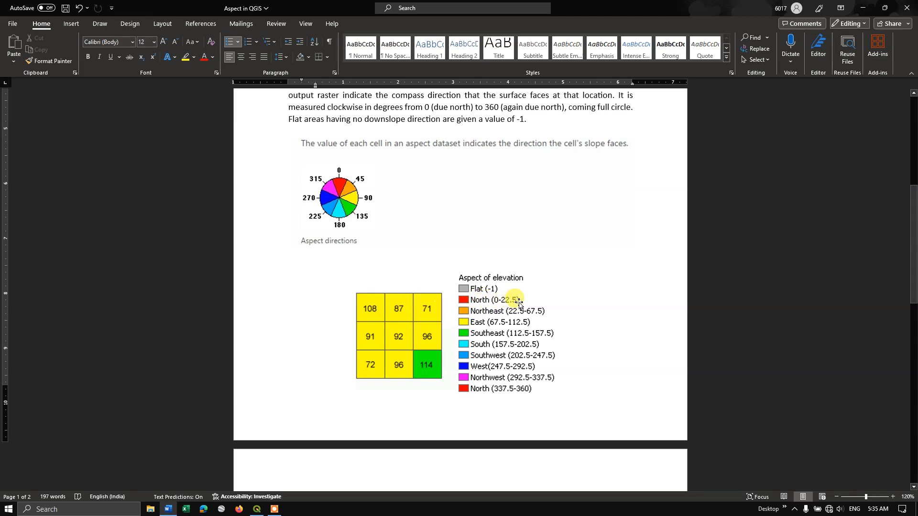
{"action": "scroll", "scroll_direction": "down", "scroll_amount": 3}
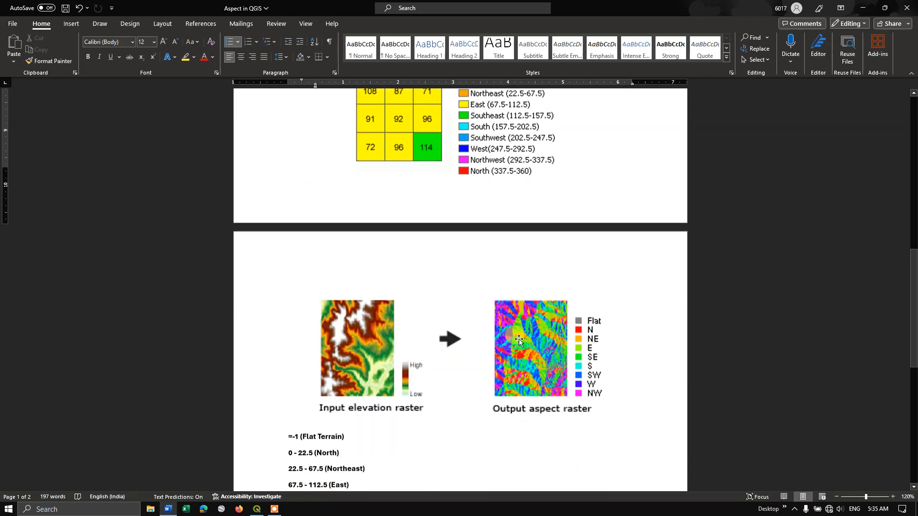
{"action": "scroll", "scroll_direction": "down", "scroll_amount": 3}
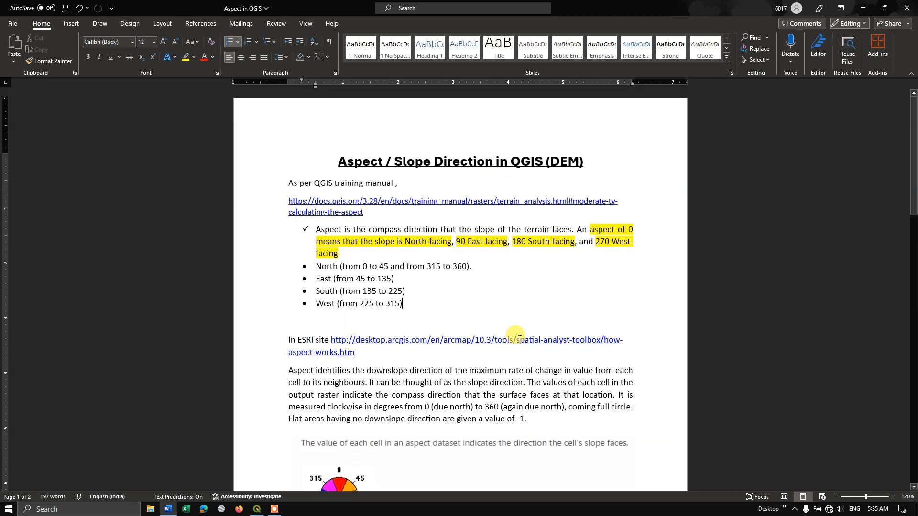
{"action": "mouse_move", "coordinate": [235, 488]}
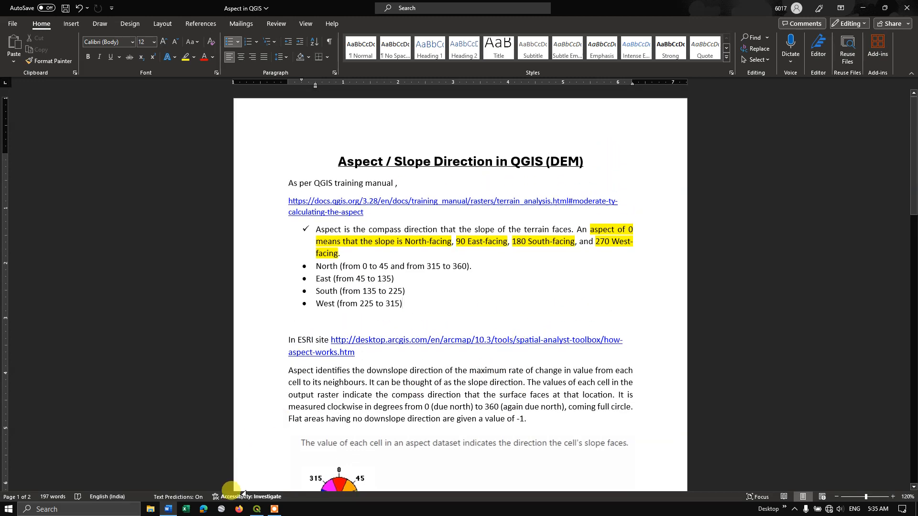
Load the n17_e073_1arc_v3 elevation .tif into QGIS through the Data Source Manager.
{"action": "left_click", "coordinate": [256, 509]}
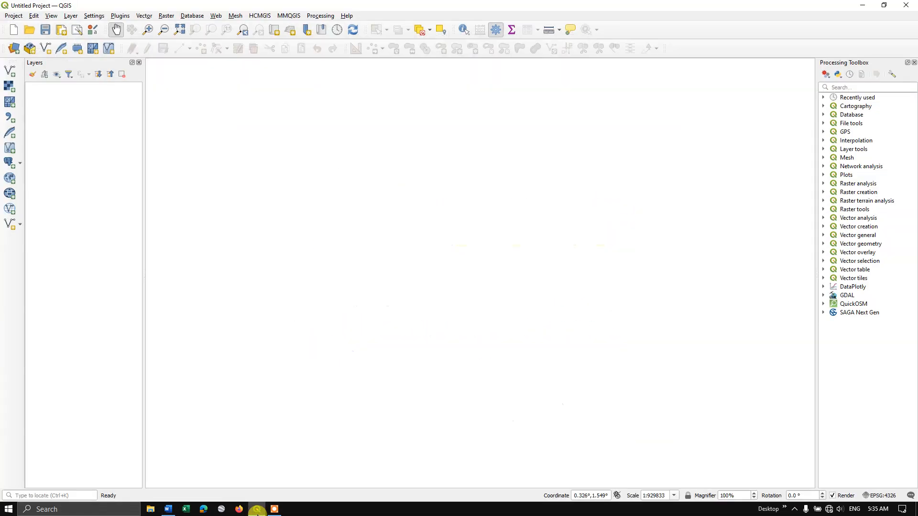
{"action": "mouse_move", "coordinate": [279, 256]}
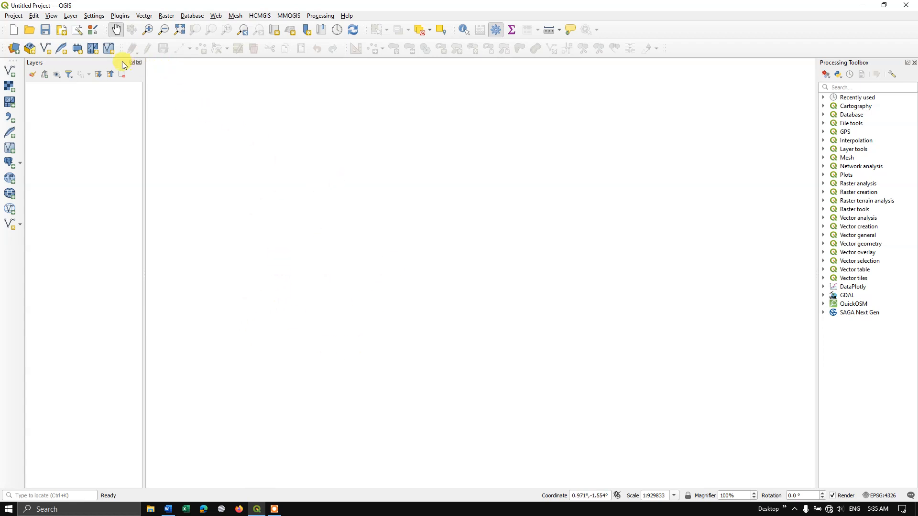
{"action": "left_click", "coordinate": [70, 15]}
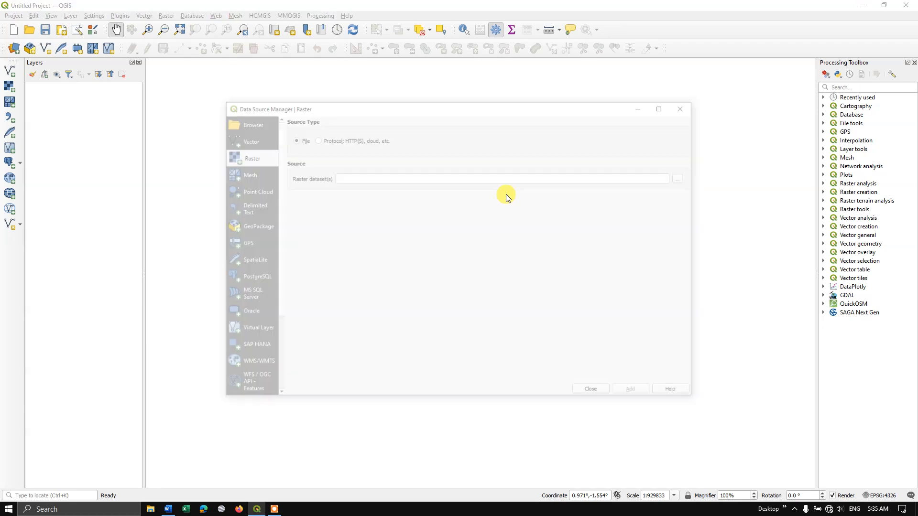
{"action": "left_click", "coordinate": [677, 178]}
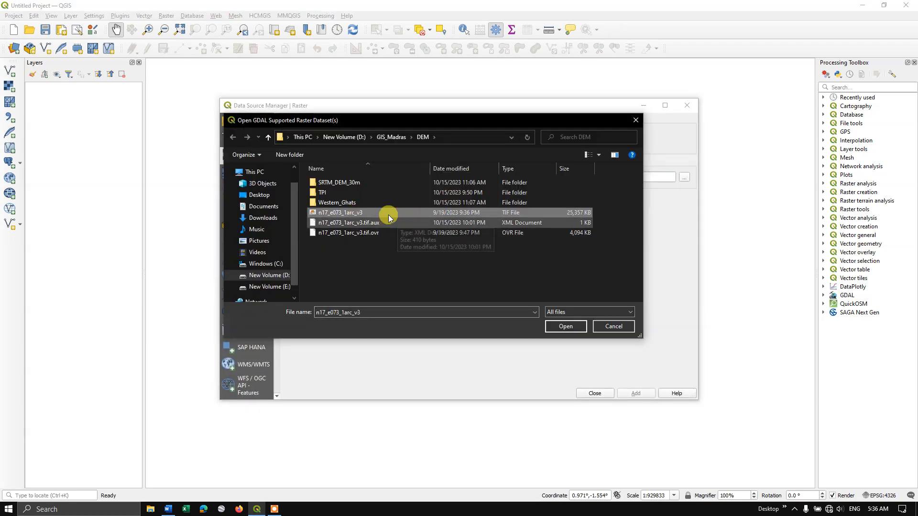
{"action": "left_click", "coordinate": [564, 326]}
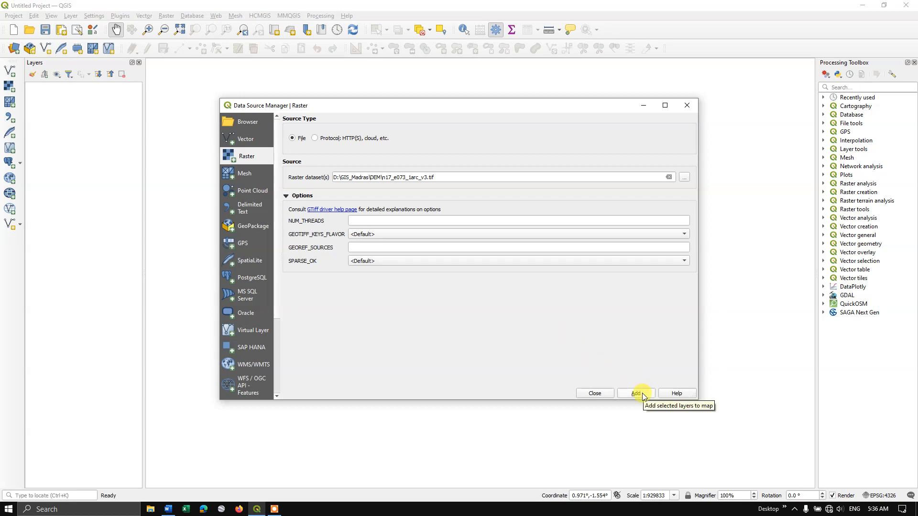
{"action": "left_click", "coordinate": [635, 393]}
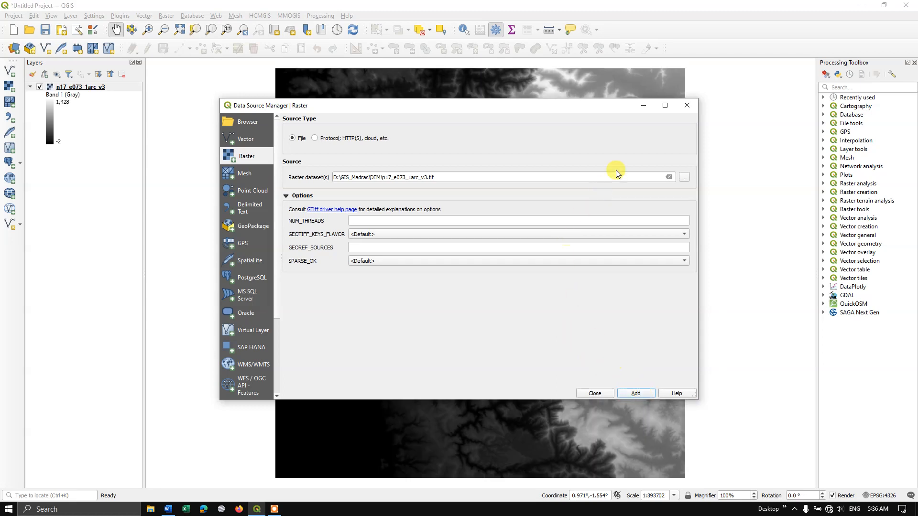
{"action": "left_click", "coordinate": [594, 393]}
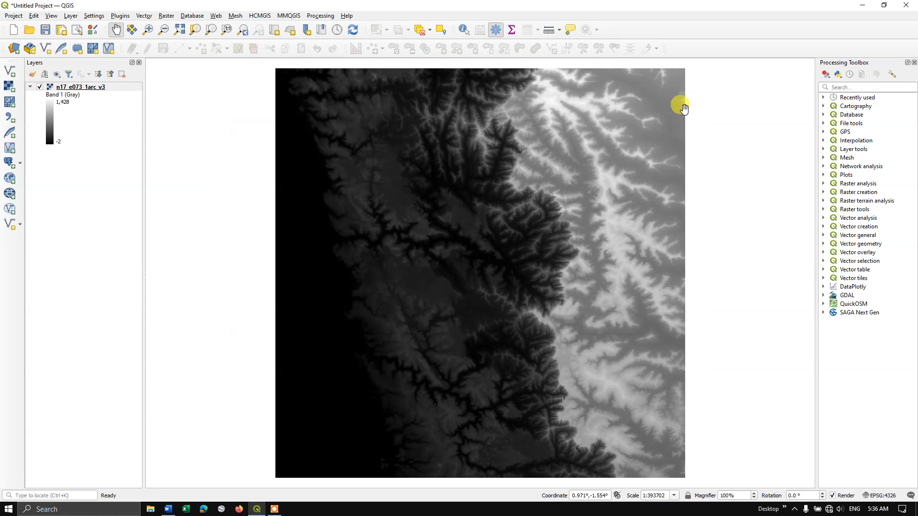
Open the Aspect tool with the n17_e073_1arc_v3 DEM as input and show output options.
{"action": "scroll", "scroll_direction": "down", "scroll_amount": 3}
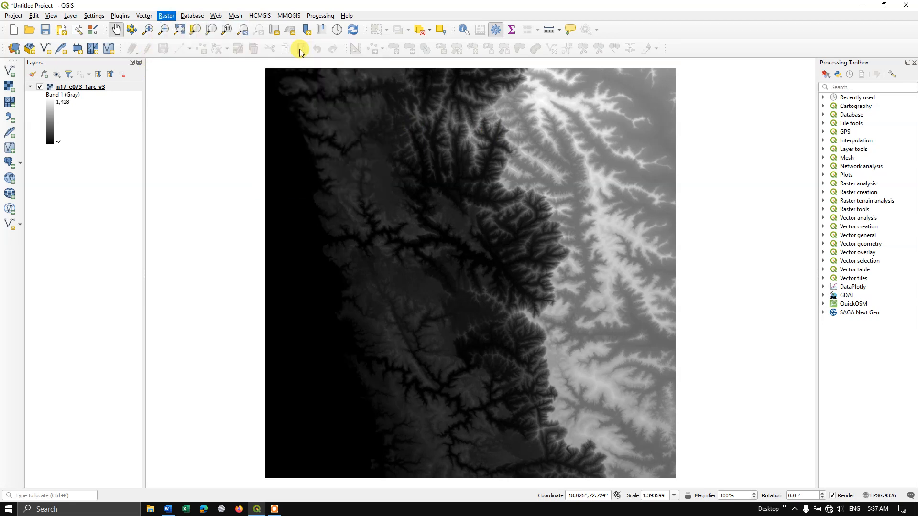
{"action": "left_click", "coordinate": [298, 49]}
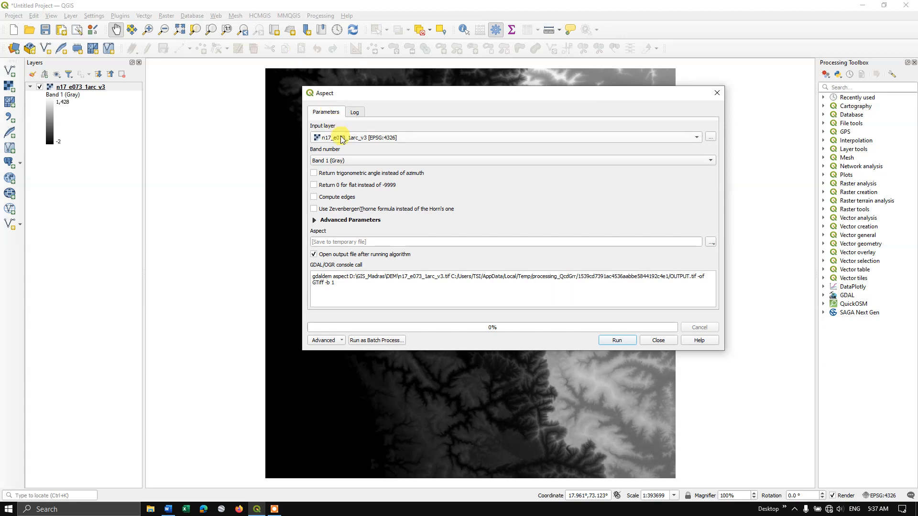
{"action": "mouse_move", "coordinate": [545, 151]}
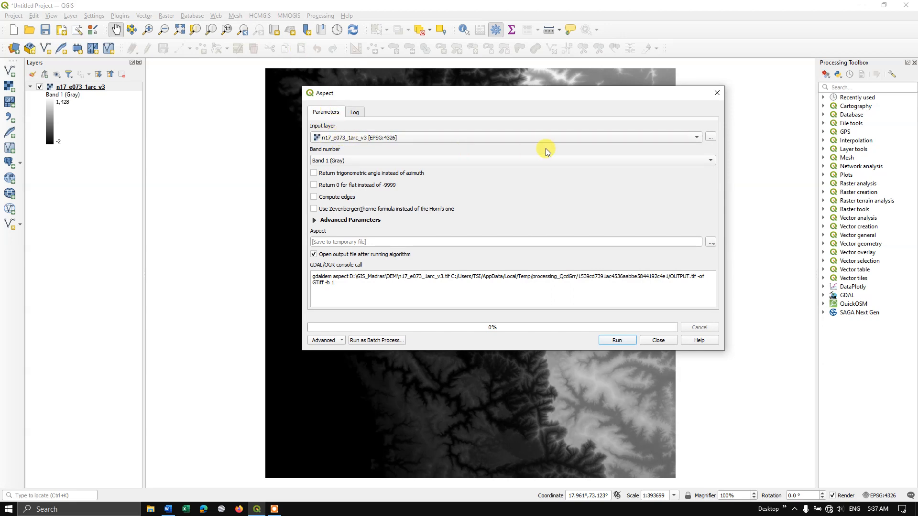
{"action": "mouse_move", "coordinate": [434, 189]}
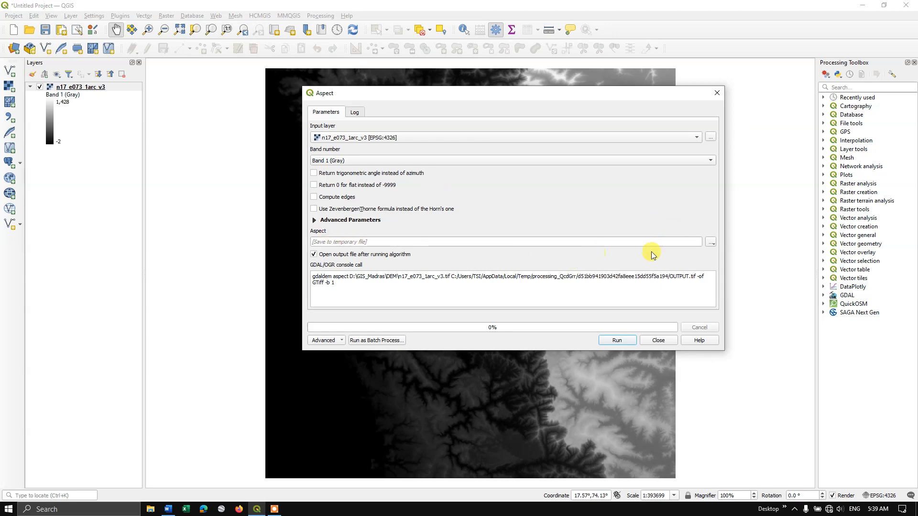
{"action": "left_click", "coordinate": [710, 242]}
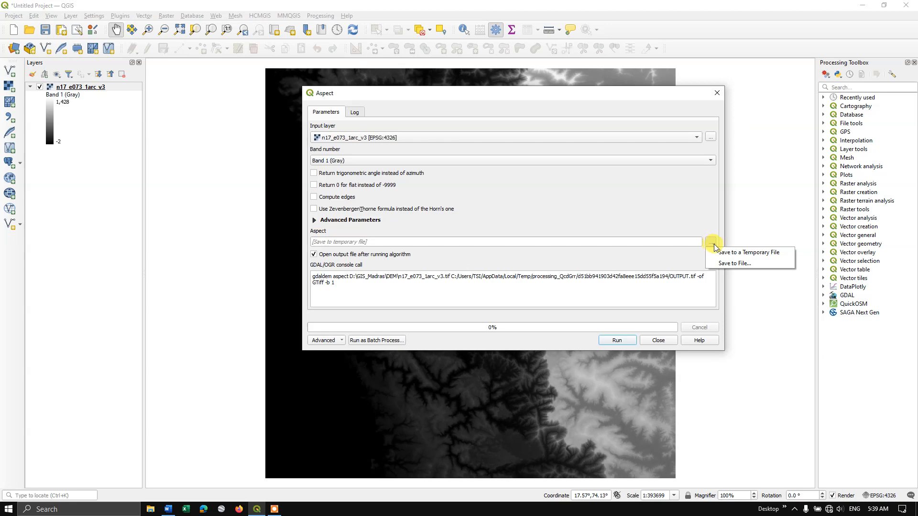
{"action": "mouse_move", "coordinate": [749, 252]}
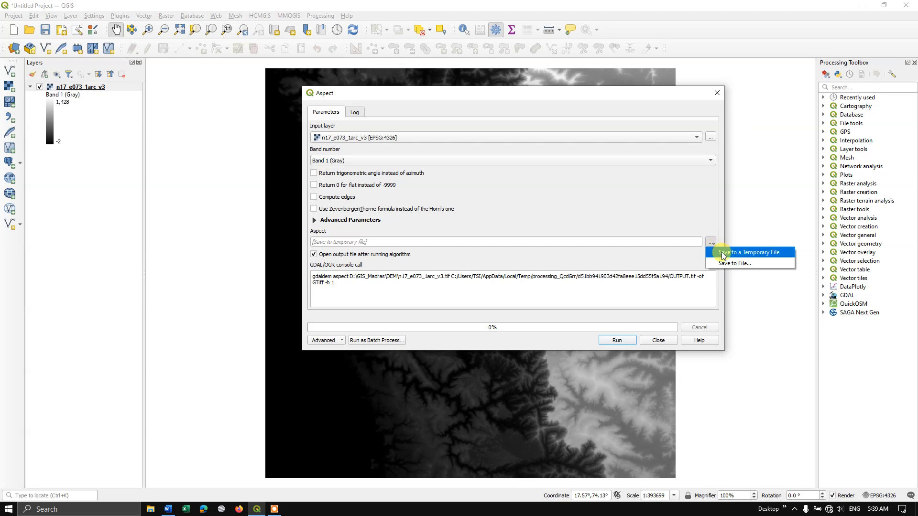
{"action": "mouse_move", "coordinate": [766, 252]}
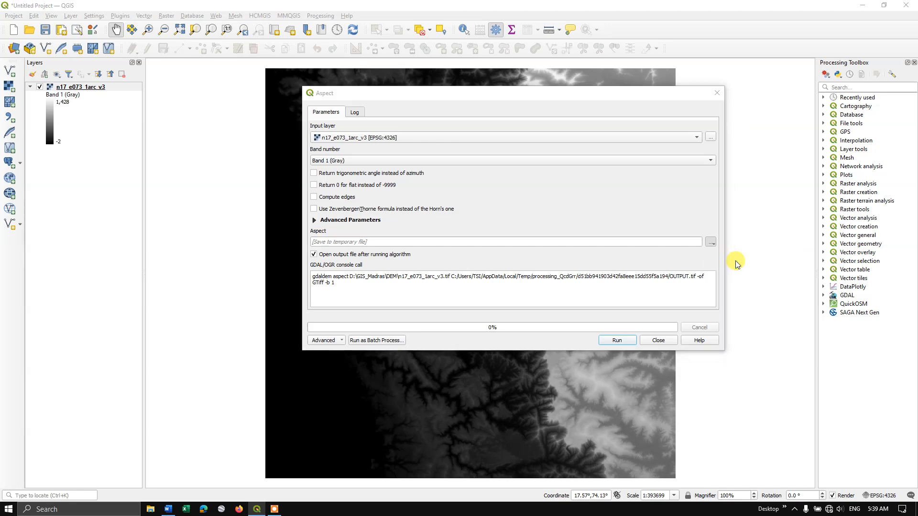
Save the aspect output as Aspect.tif and run the Aspect algorithm.
{"action": "left_click", "coordinate": [710, 242]}
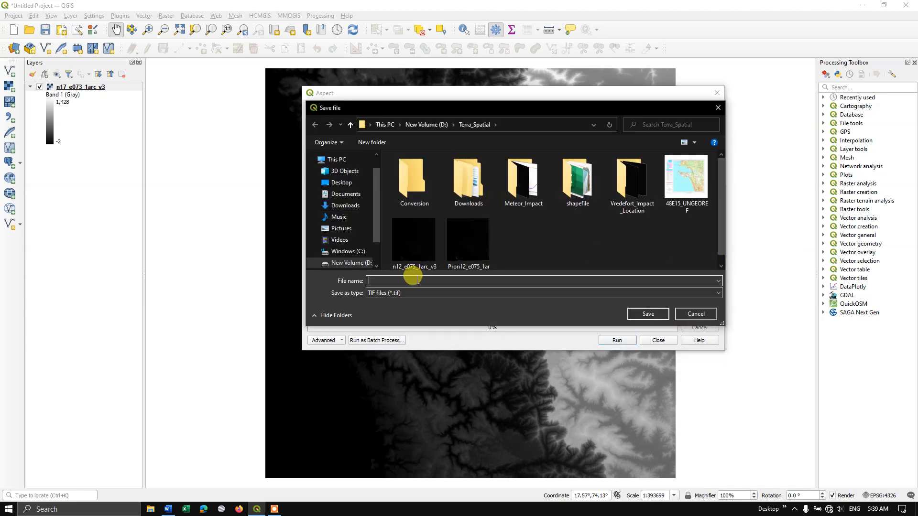
{"action": "type", "text": "a"}
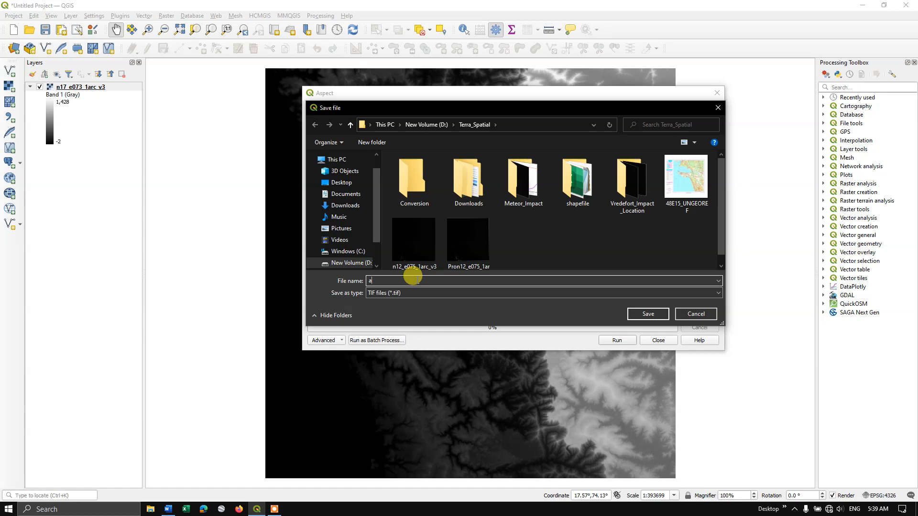
{"action": "type", "text": "A"}
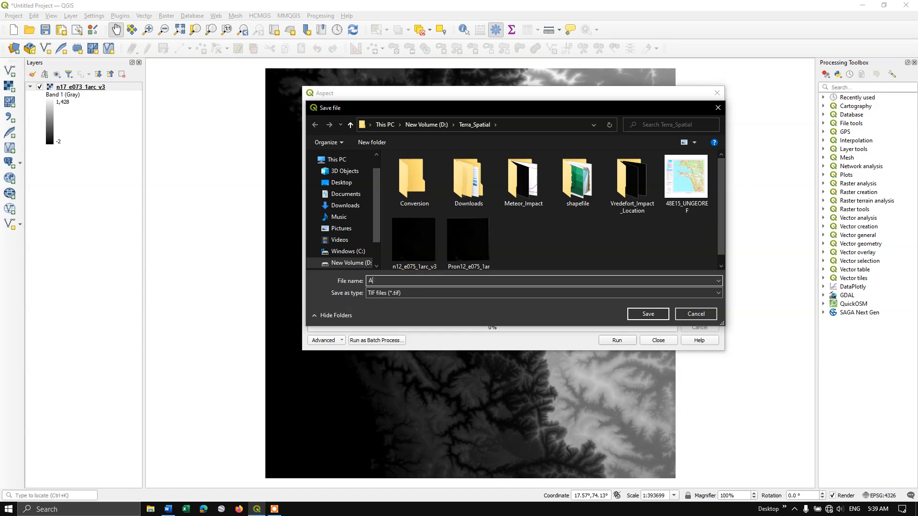
{"action": "type", "text": "spect"}
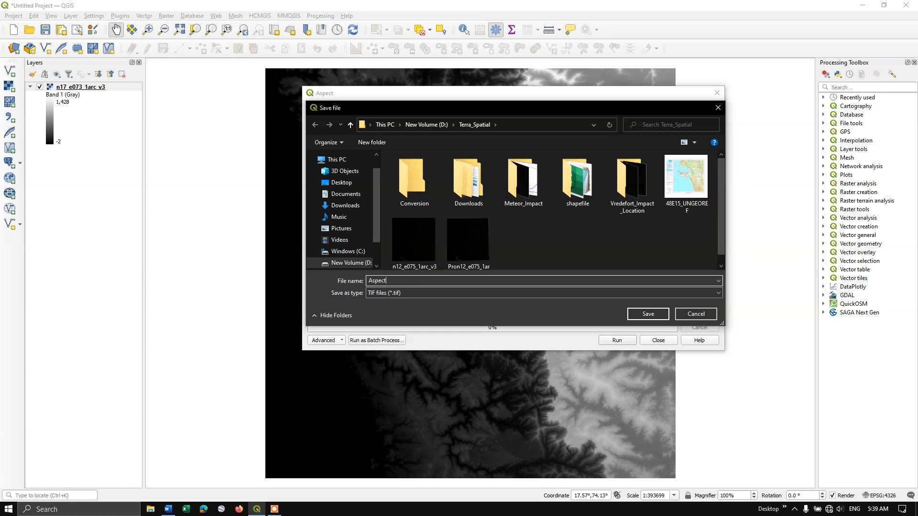
{"action": "left_click", "coordinate": [646, 313]}
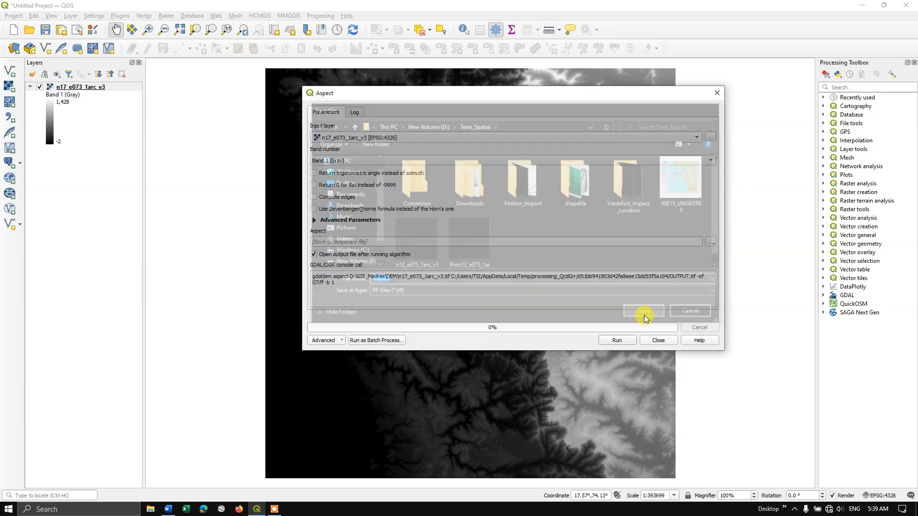
{"action": "left_click", "coordinate": [617, 340]}
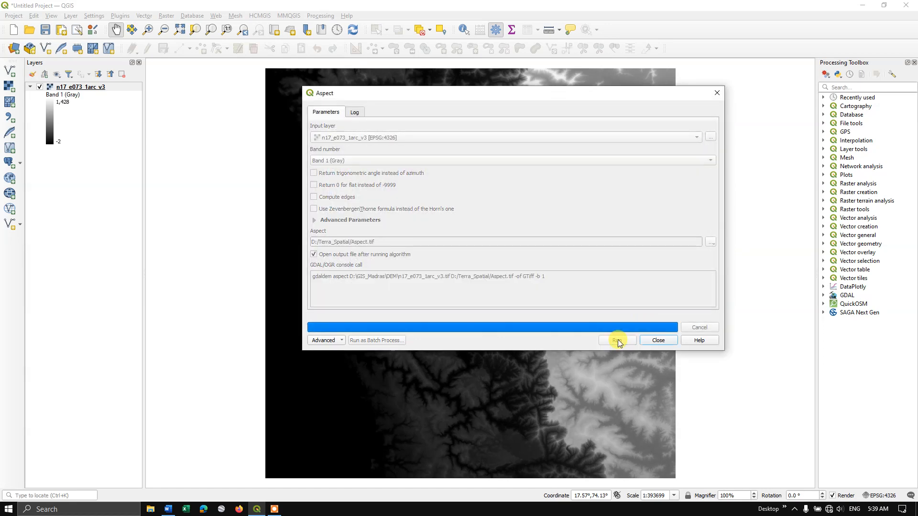
{"action": "left_click", "coordinate": [615, 340]}
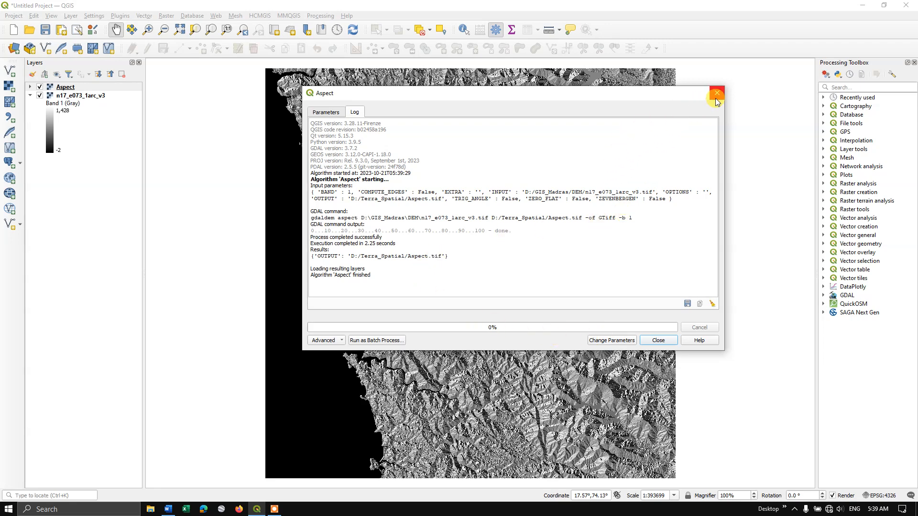
Close the Aspect tool, collapse the DEM legend, and expand and select the Aspect layer.
{"action": "left_click", "coordinate": [717, 93]}
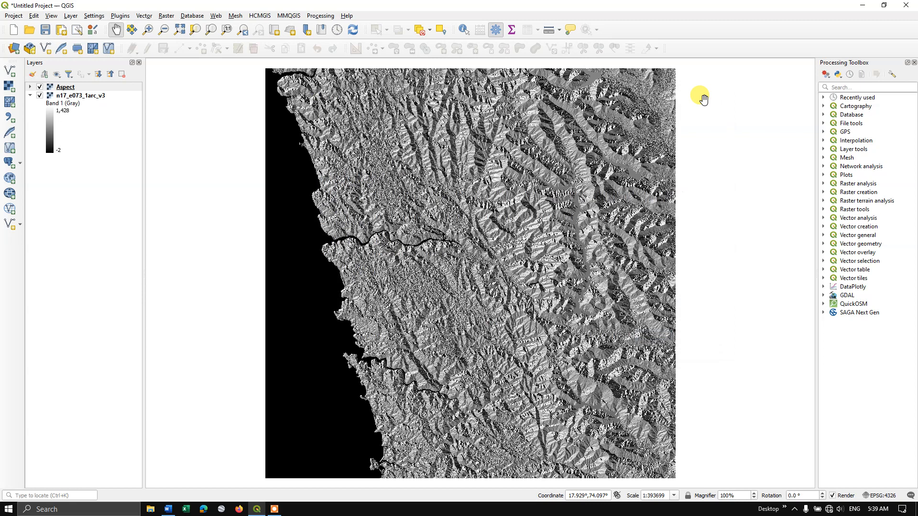
{"action": "left_click", "coordinate": [65, 87]}
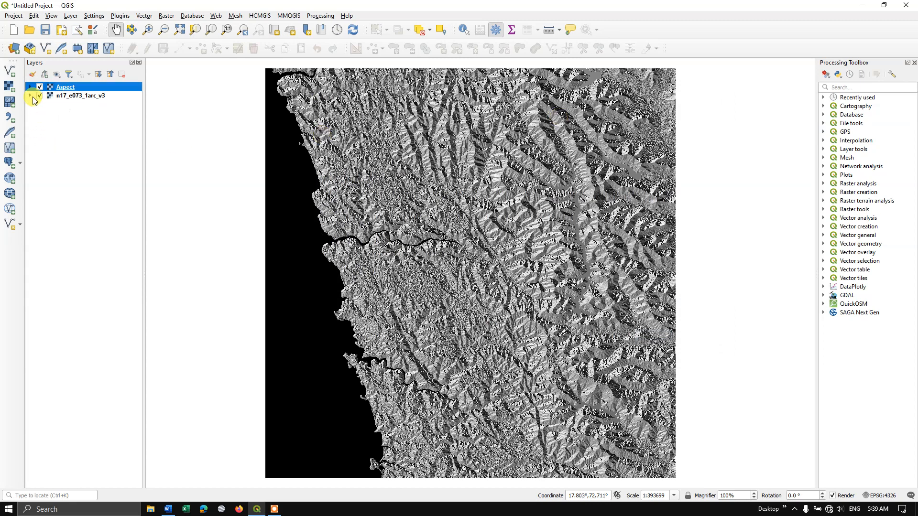
{"action": "left_click", "coordinate": [29, 87]}
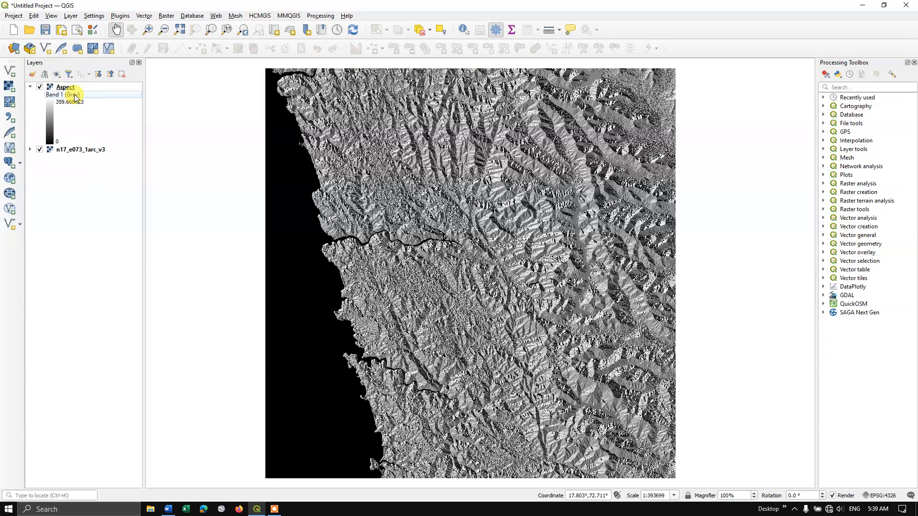
{"action": "left_click", "coordinate": [64, 86]}
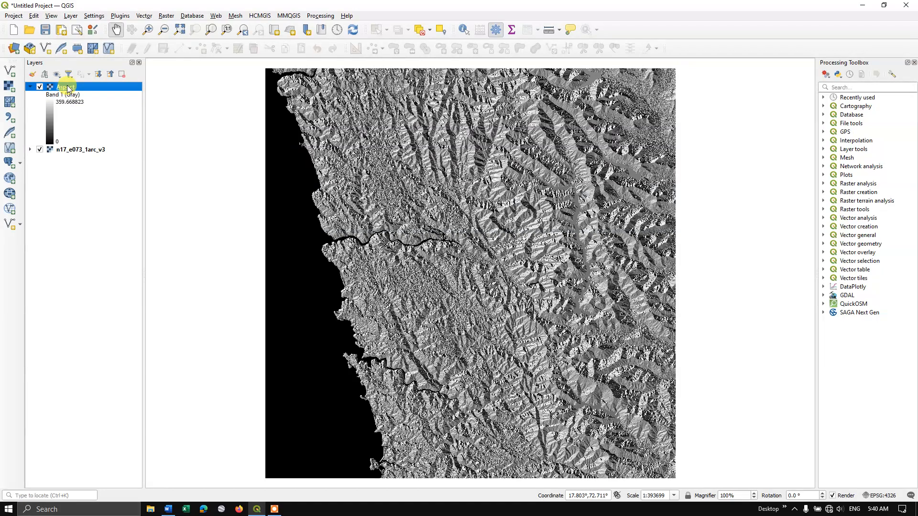
{"action": "right_click", "coordinate": [66, 86]}
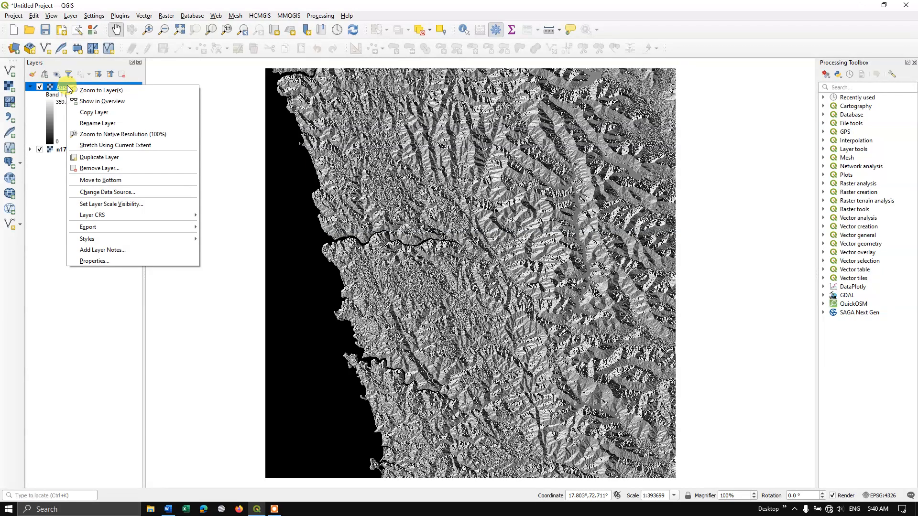
{"action": "mouse_move", "coordinate": [115, 261]}
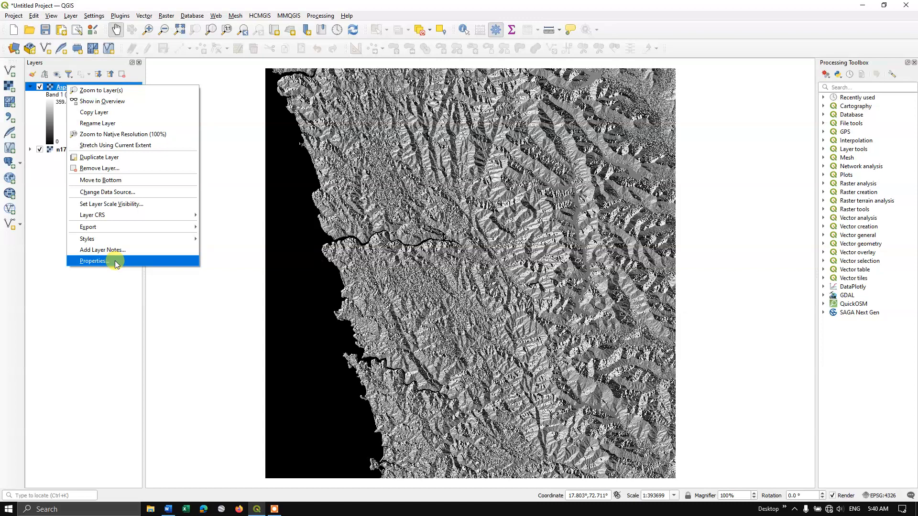
{"action": "left_click", "coordinate": [94, 260]}
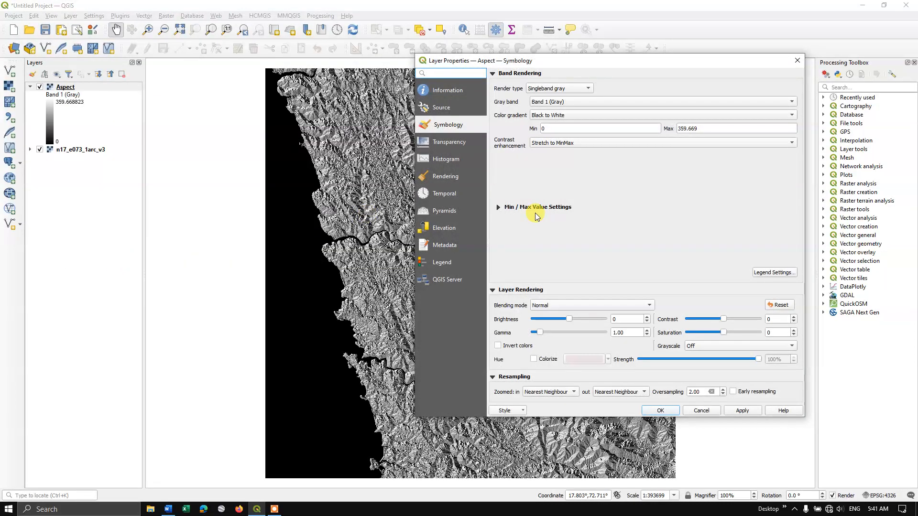
{"action": "left_click", "coordinate": [591, 128]}
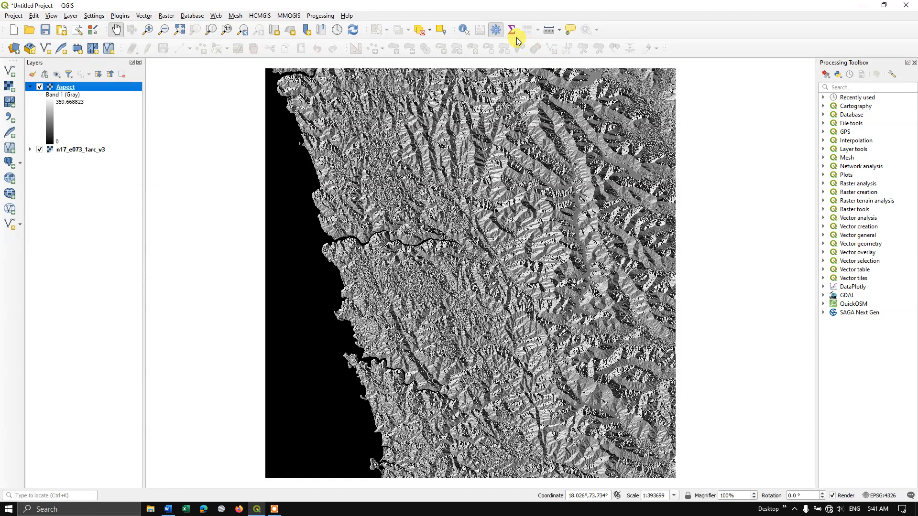
{"action": "mouse_move", "coordinate": [511, 29]}
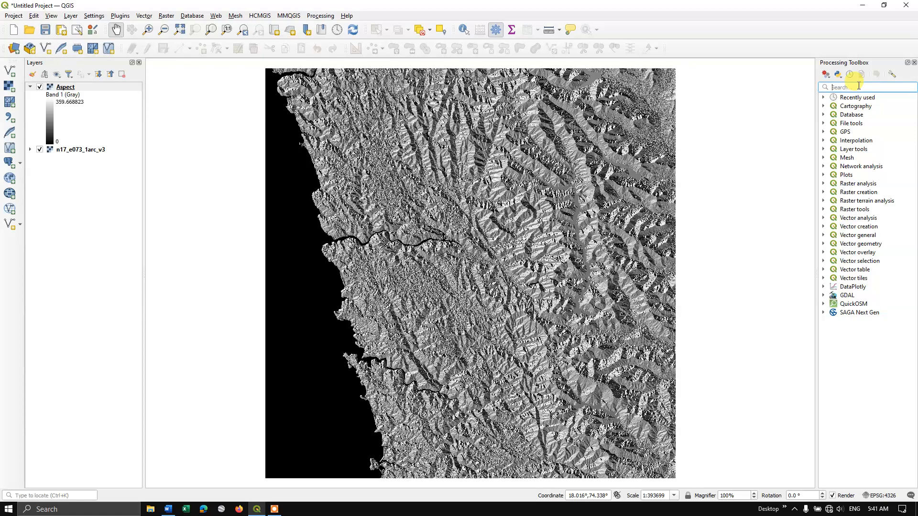
Search the Processing Toolbox for 're' to find Reclassify by table.
{"action": "type", "text": "re"}
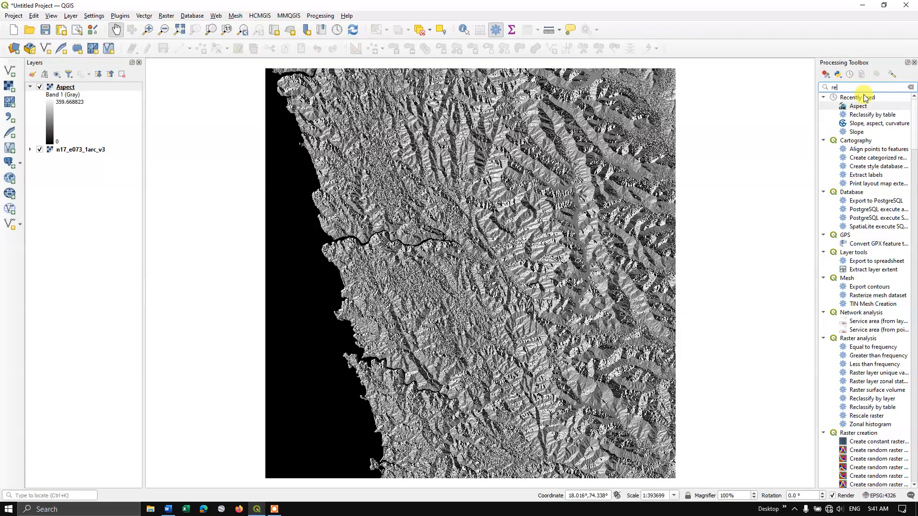
{"action": "mouse_move", "coordinate": [872, 115]}
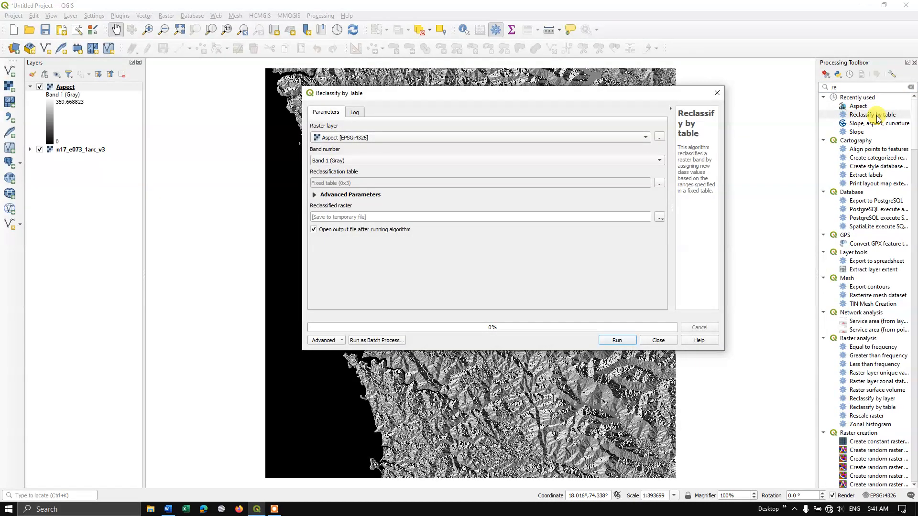
{"action": "mouse_move", "coordinate": [384, 111]}
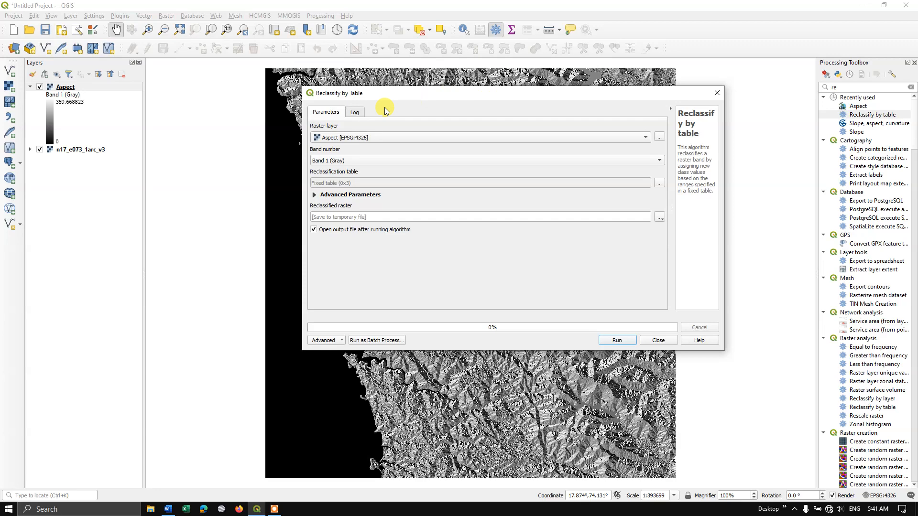
{"action": "mouse_move", "coordinate": [396, 139]}
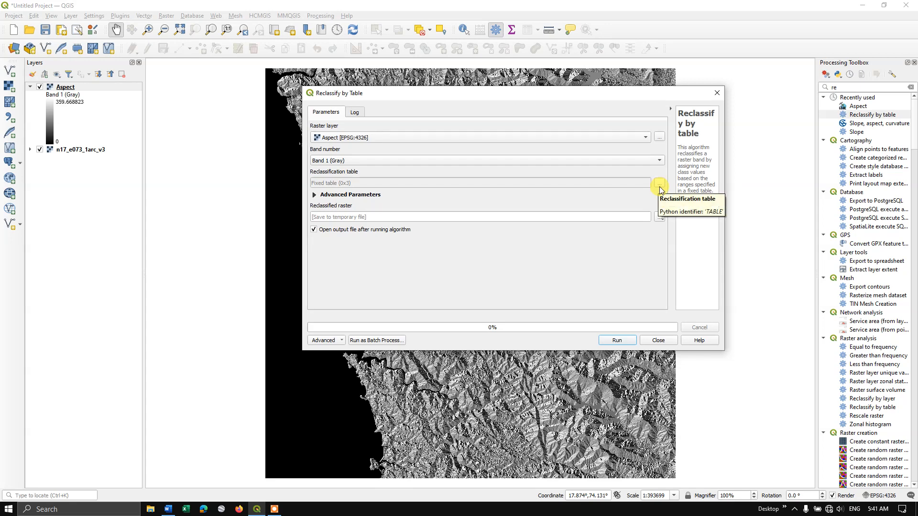
Open the reclassification table editor and add four blank rows.
{"action": "left_click", "coordinate": [660, 183]}
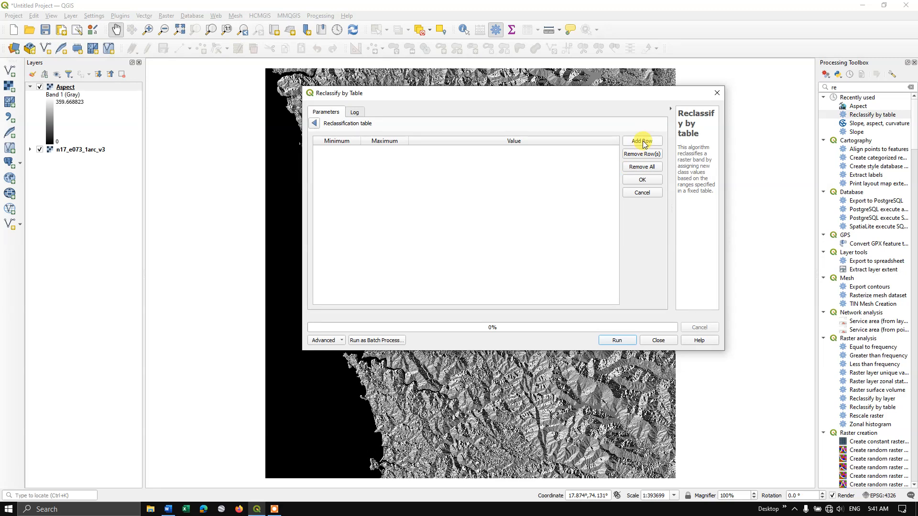
{"action": "left_click", "coordinate": [642, 141]}
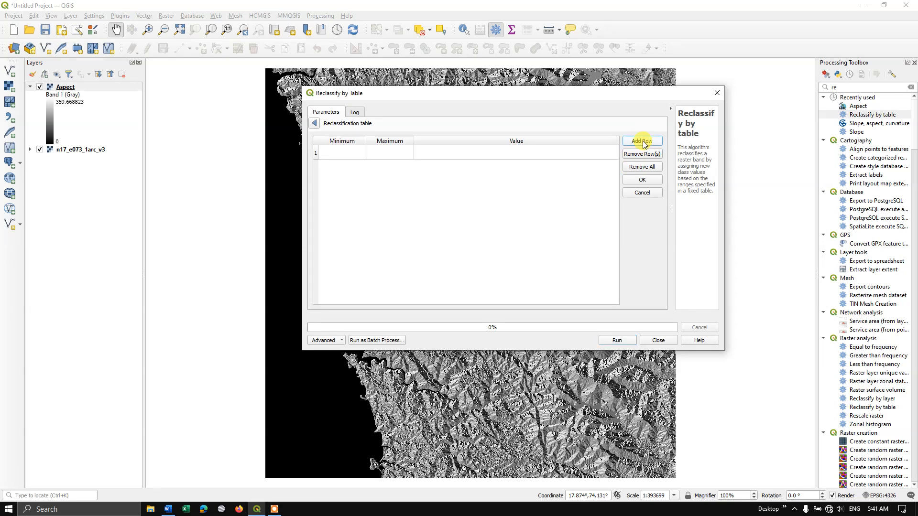
{"action": "left_click", "coordinate": [641, 141]}
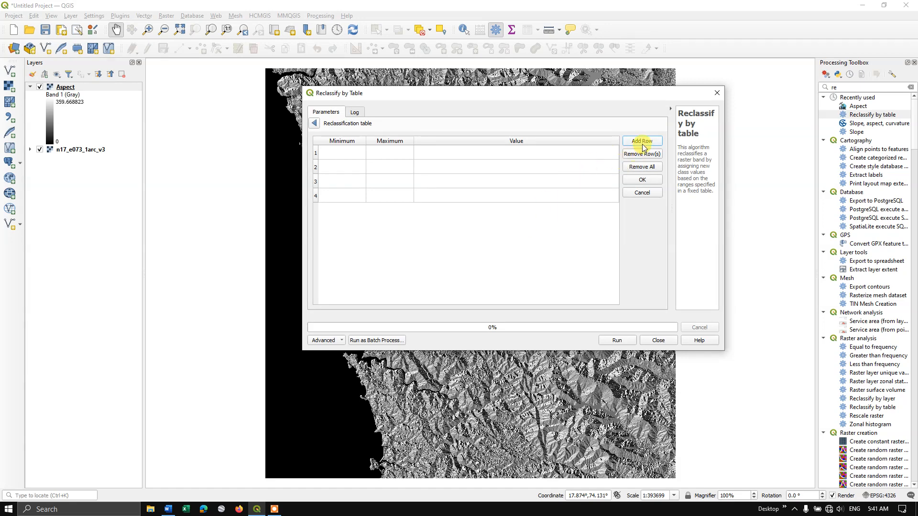
{"action": "left_click", "coordinate": [641, 141]}
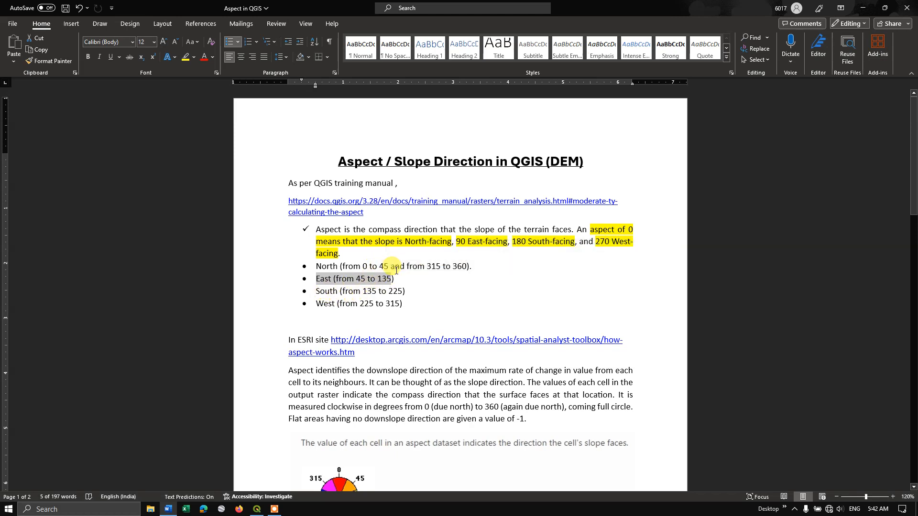
{"action": "mouse_move", "coordinate": [421, 312]}
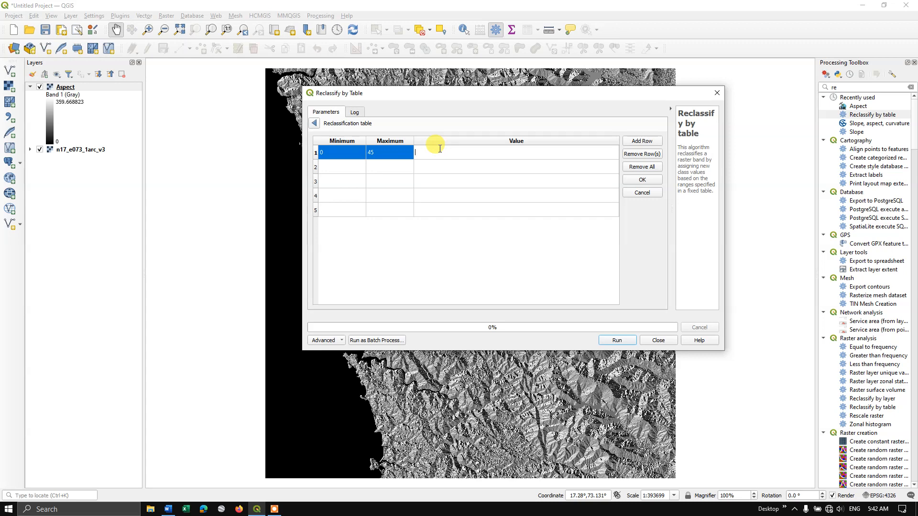
Label the first row North and fill row 2 with 45, 135, East.
{"action": "type", "text": "North"}
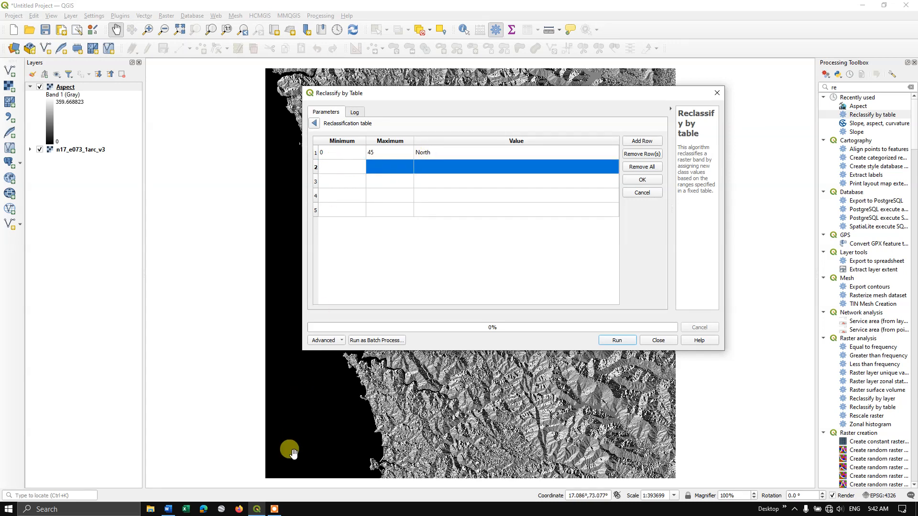
{"action": "left_click", "coordinate": [167, 509]}
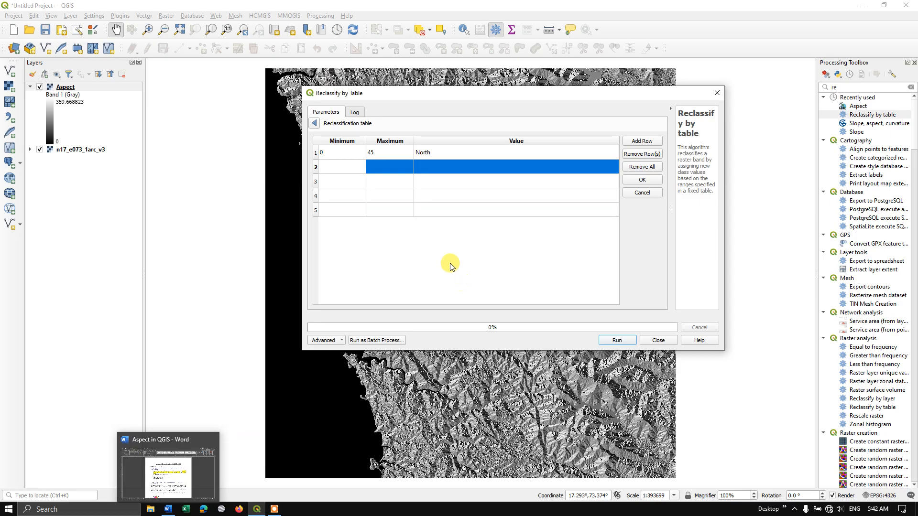
{"action": "left_click", "coordinate": [340, 167]}
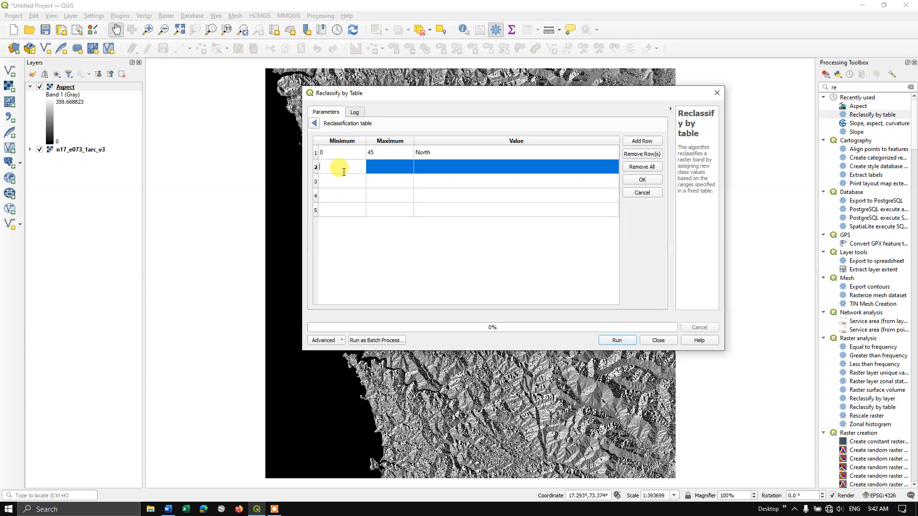
{"action": "type", "text": "45"}
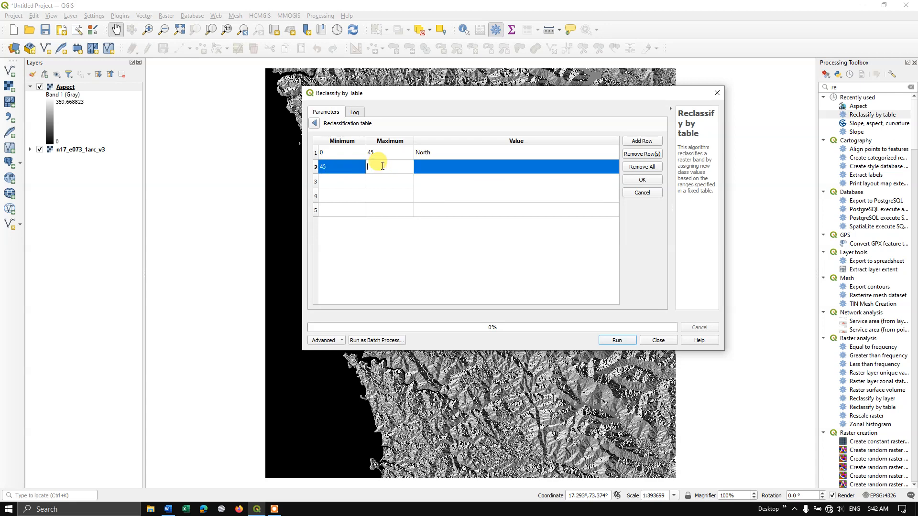
{"action": "type", "text": "135"}
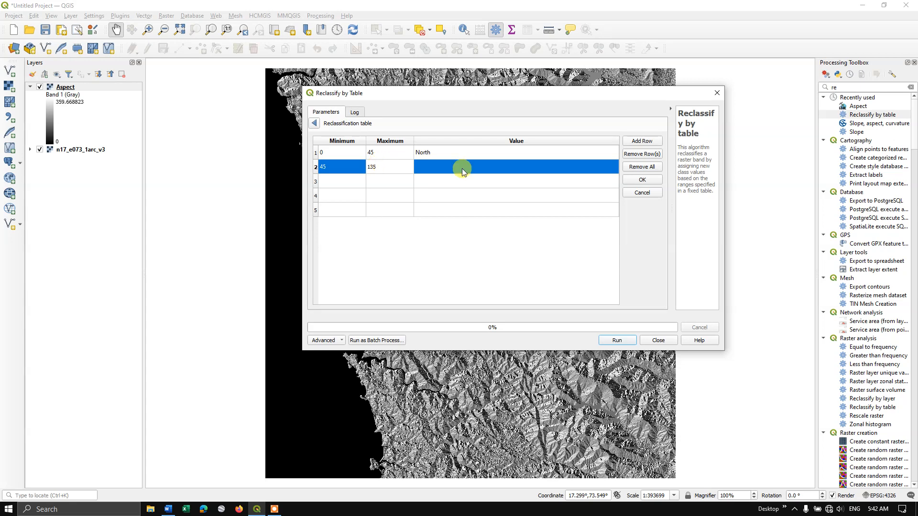
{"action": "type", "text": "E"}
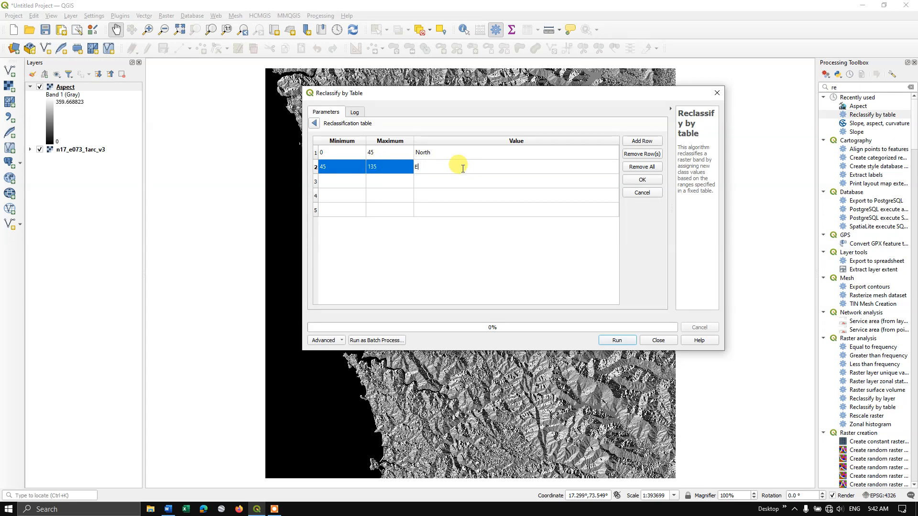
{"action": "type", "text": "ast"}
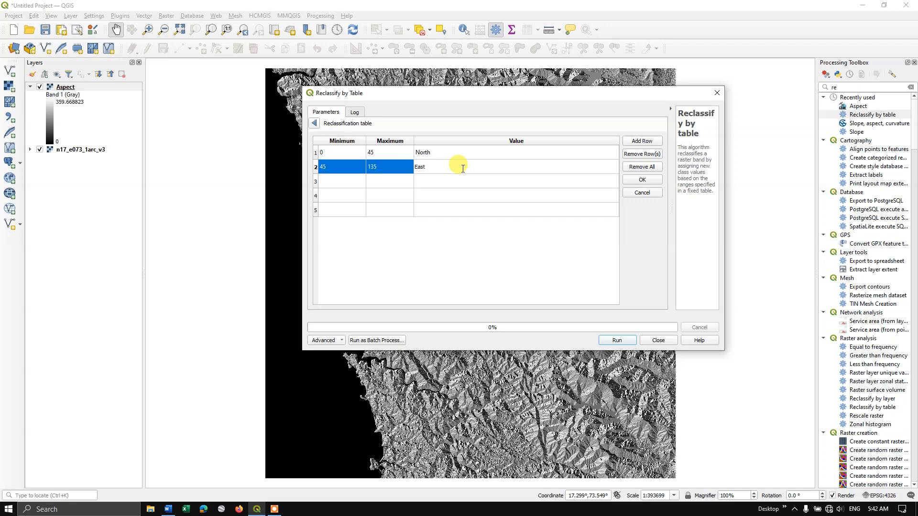
Fill row 3 with 135, 225, South.
{"action": "left_click", "coordinate": [340, 181]}
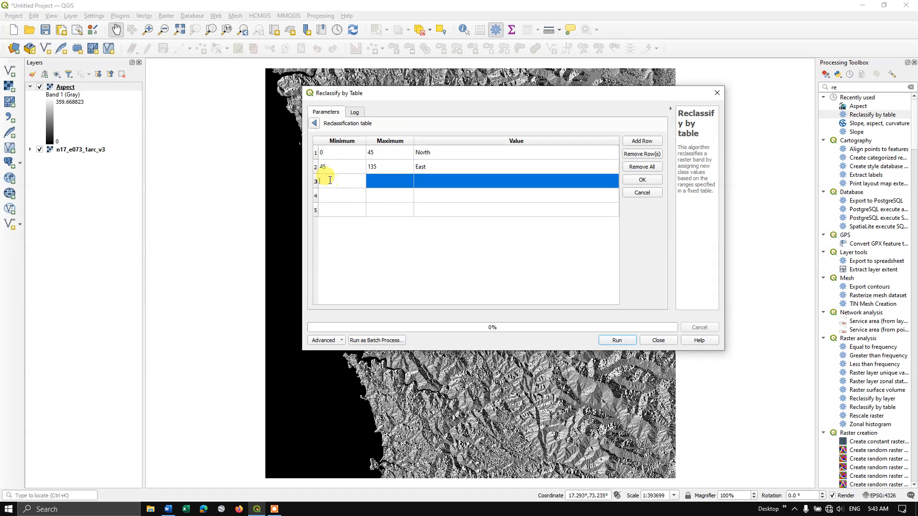
{"action": "type", "text": "135"}
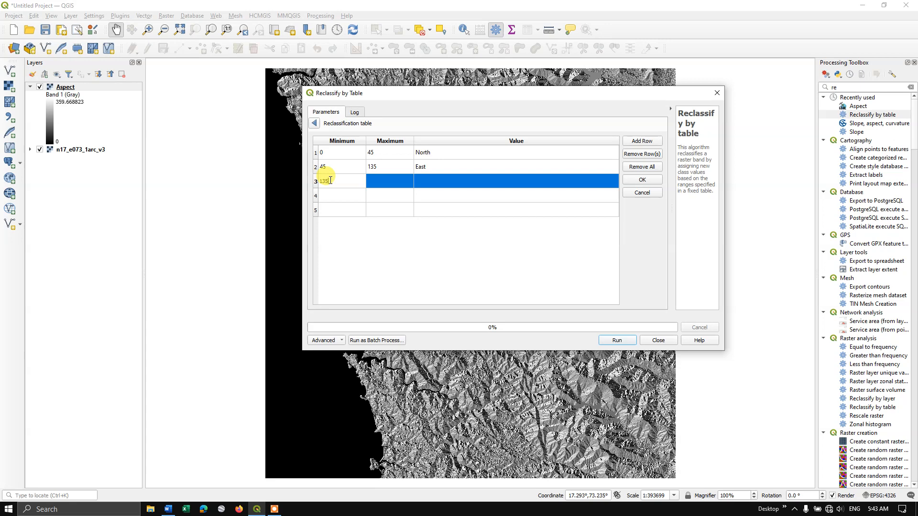
{"action": "left_click", "coordinate": [389, 181]}
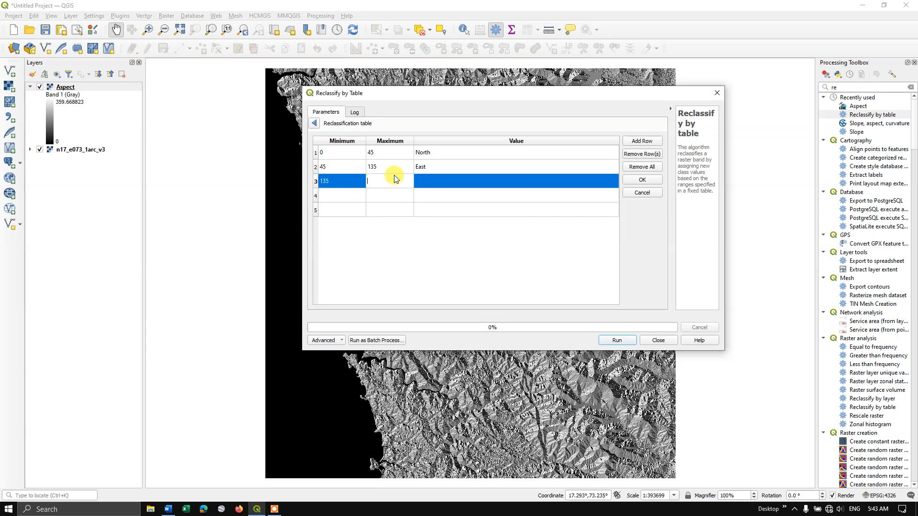
{"action": "type", "text": "225"}
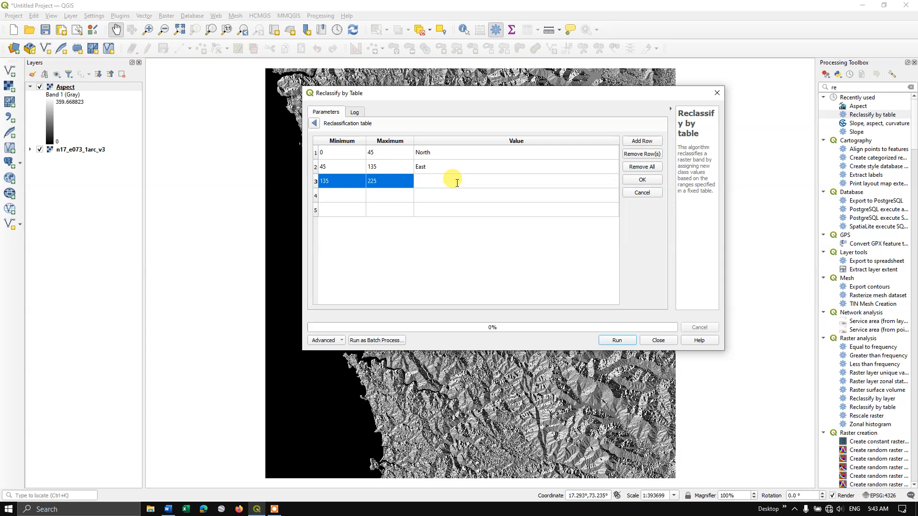
{"action": "type", "text": "South"}
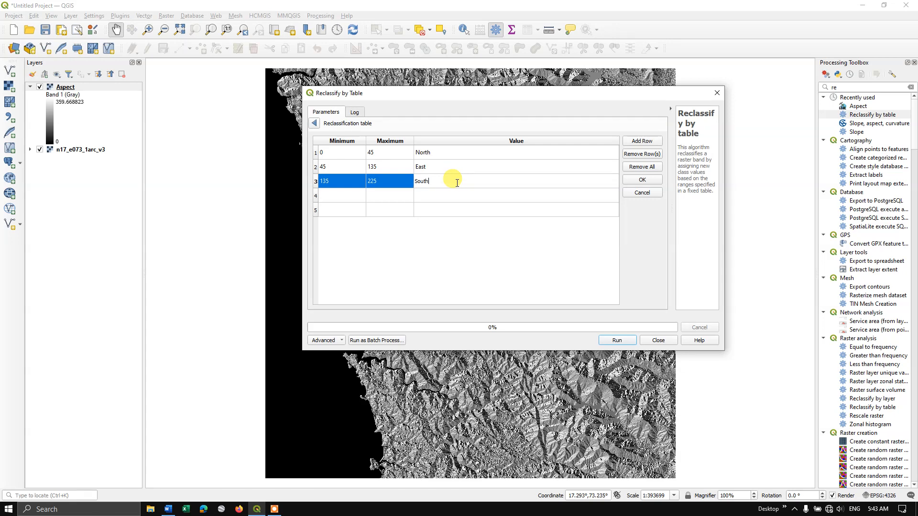
{"action": "left_click", "coordinate": [339, 195]}
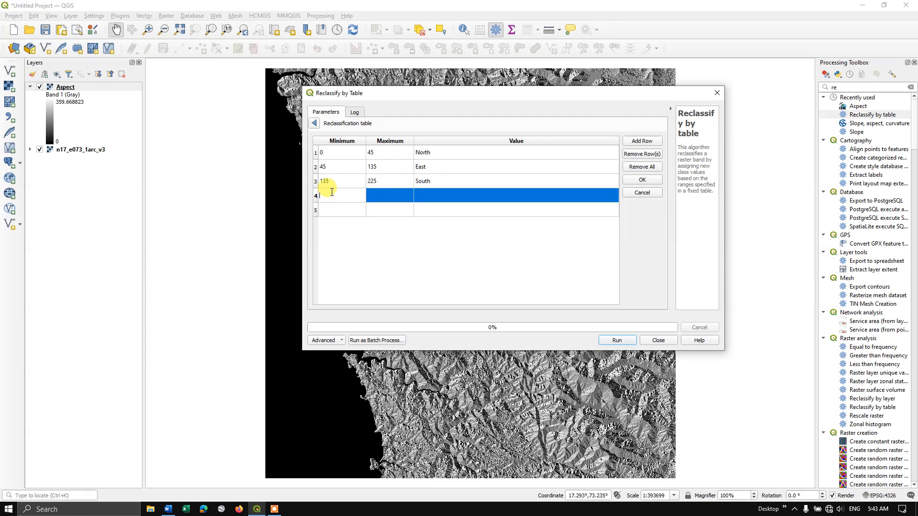
Fill row 4 with 225, 315, West and row 5 with 315, 360, North 1.
{"action": "type", "text": "225"}
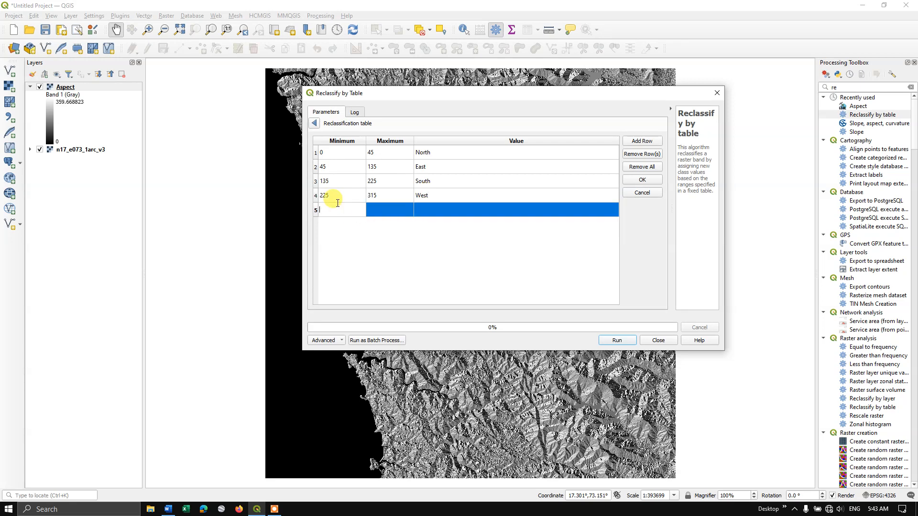
{"action": "type", "text": "31"}
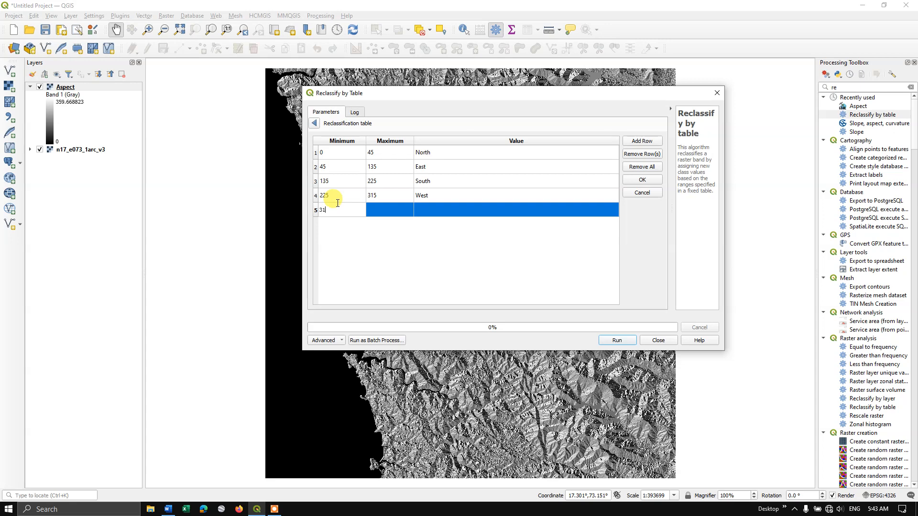
{"action": "type", "text": "15"}
{"action": "left_click", "coordinate": [390, 209]}
{"action": "type", "text": "360"}
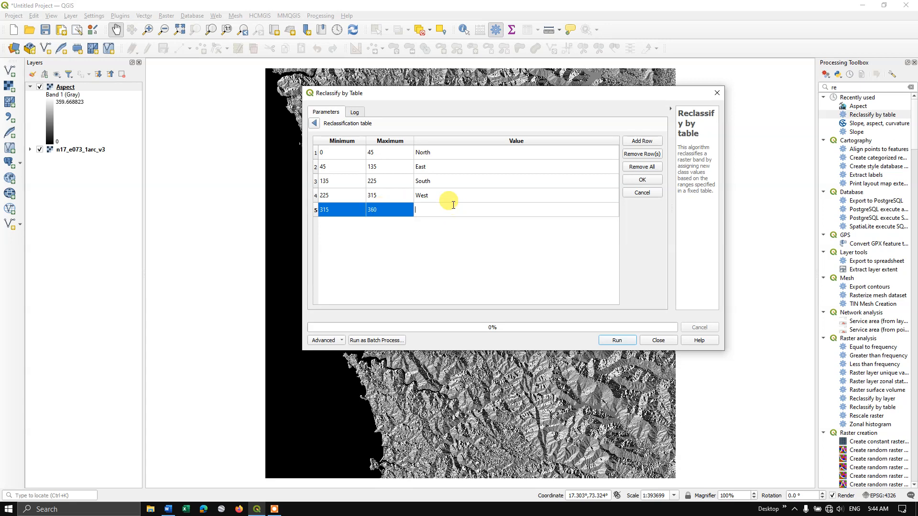
{"action": "type", "text": "North"}
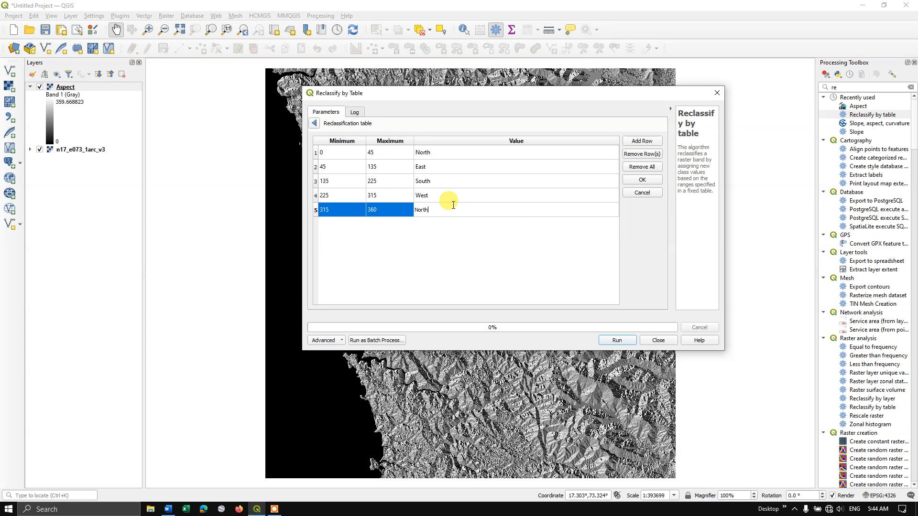
{"action": "type", "text": "1"}
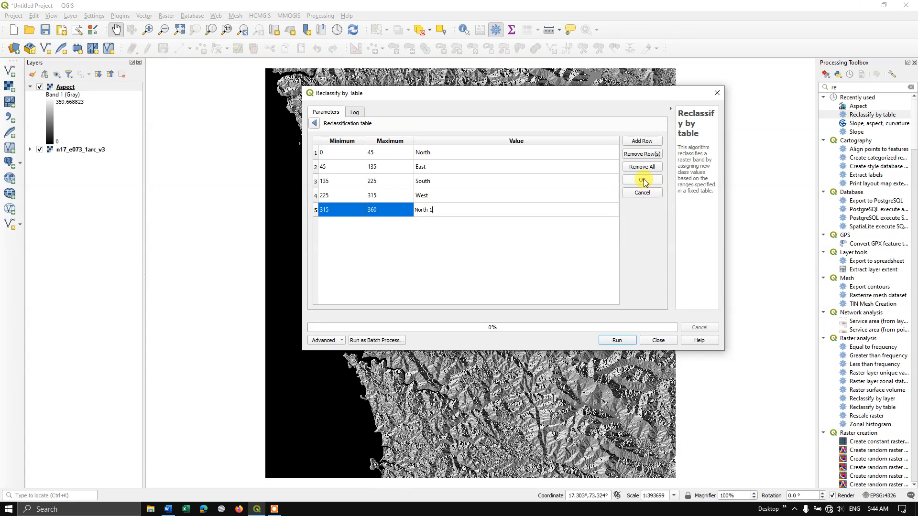
Confirm the five-row table with OK and reopen it to verify the ranges.
{"action": "left_click", "coordinate": [641, 180]}
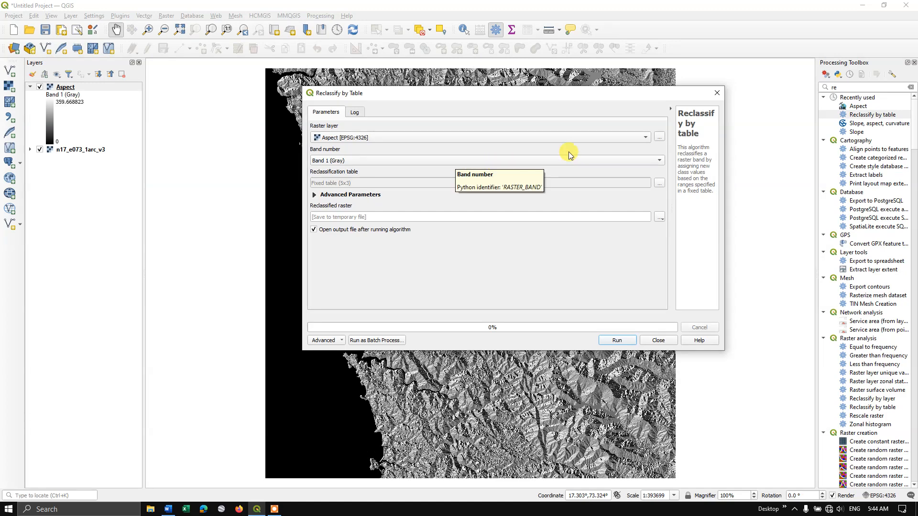
{"action": "mouse_move", "coordinate": [658, 186]}
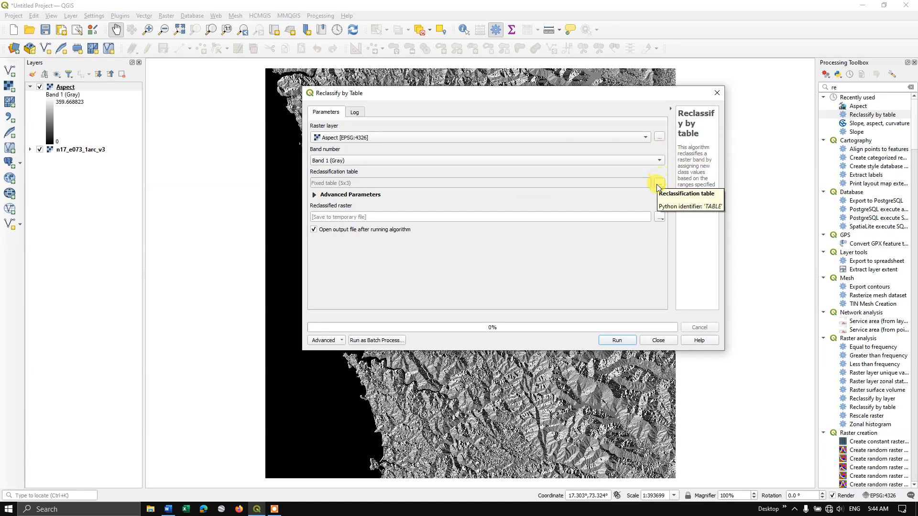
{"action": "left_click", "coordinate": [658, 183]}
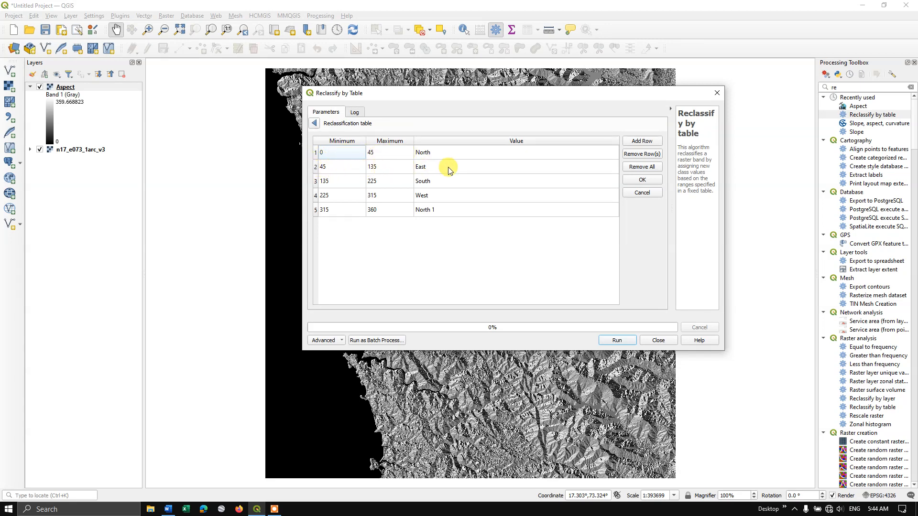
{"action": "mouse_move", "coordinate": [641, 211]}
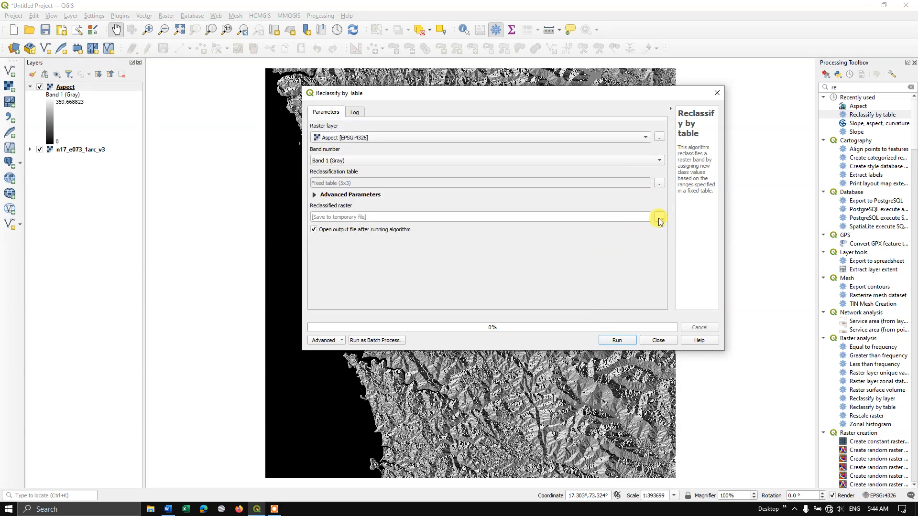
Save output as SLOPE DIRECTION.tif, review the failed run's log, and return to parameters.
{"action": "left_click", "coordinate": [659, 217]}
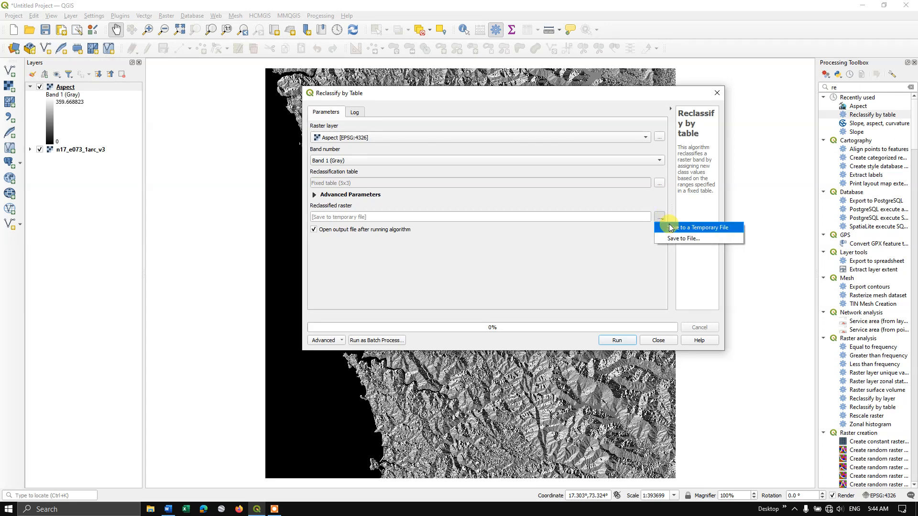
{"action": "mouse_move", "coordinate": [681, 238]}
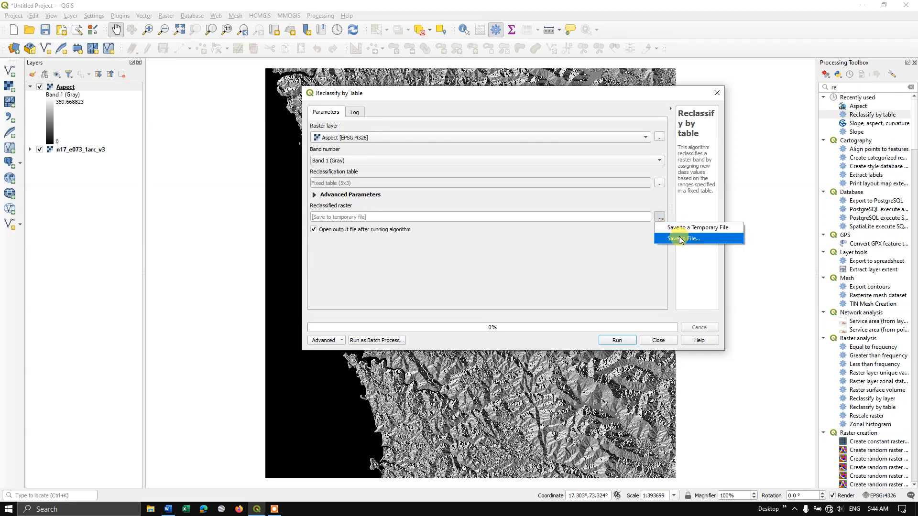
{"action": "left_click", "coordinate": [678, 239]}
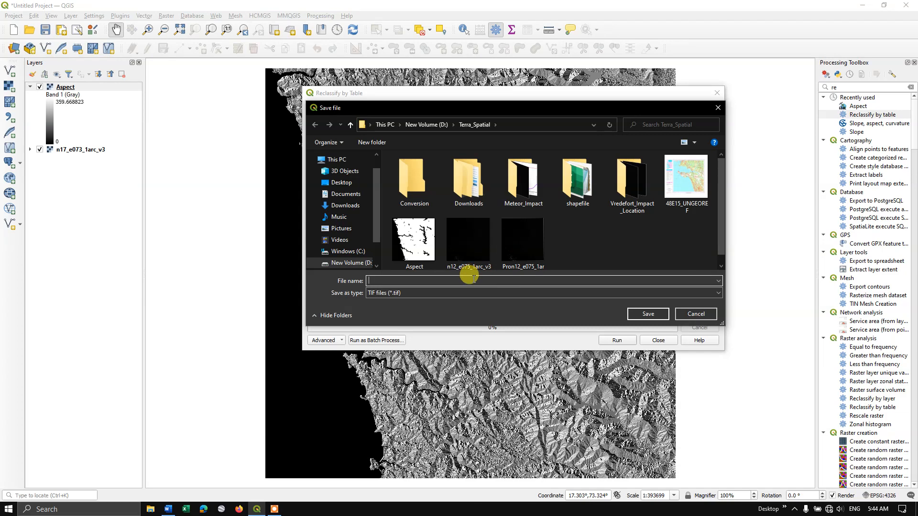
{"action": "type", "text": "S"}
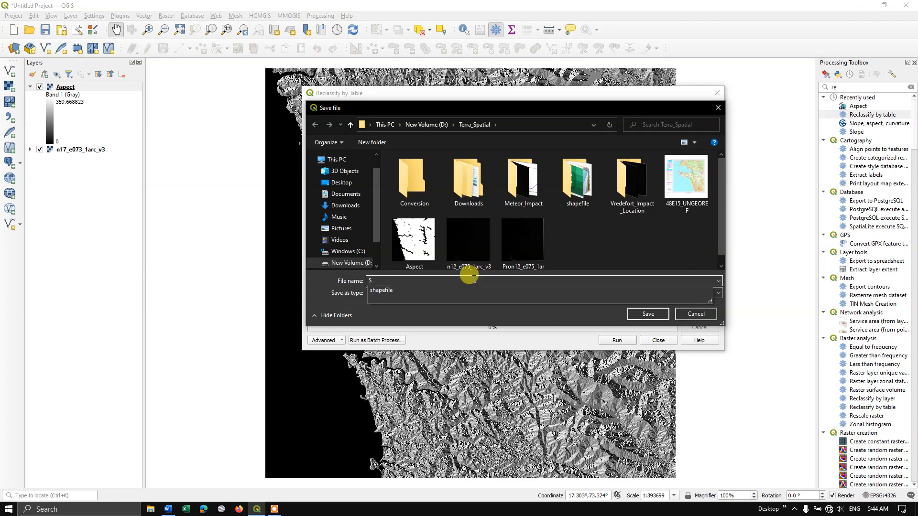
{"action": "type", "text": "LOPE DIRECTION"}
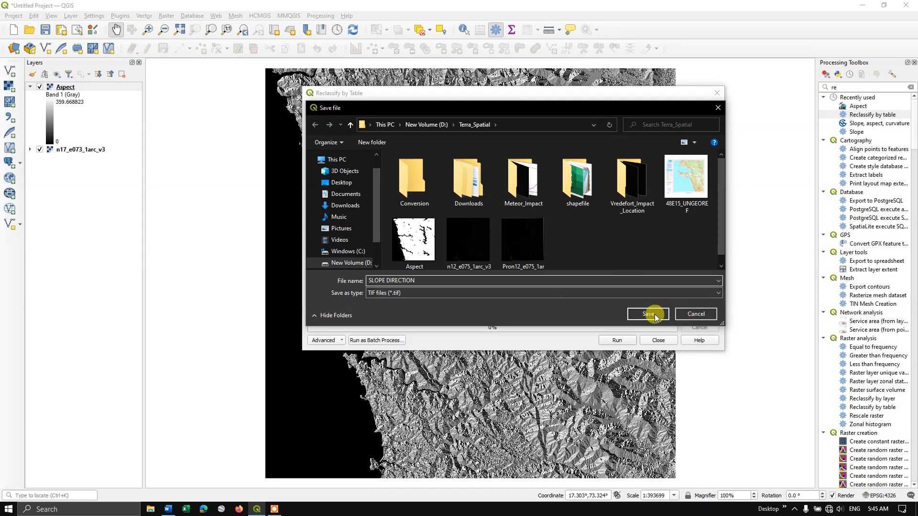
{"action": "left_click", "coordinate": [647, 314]}
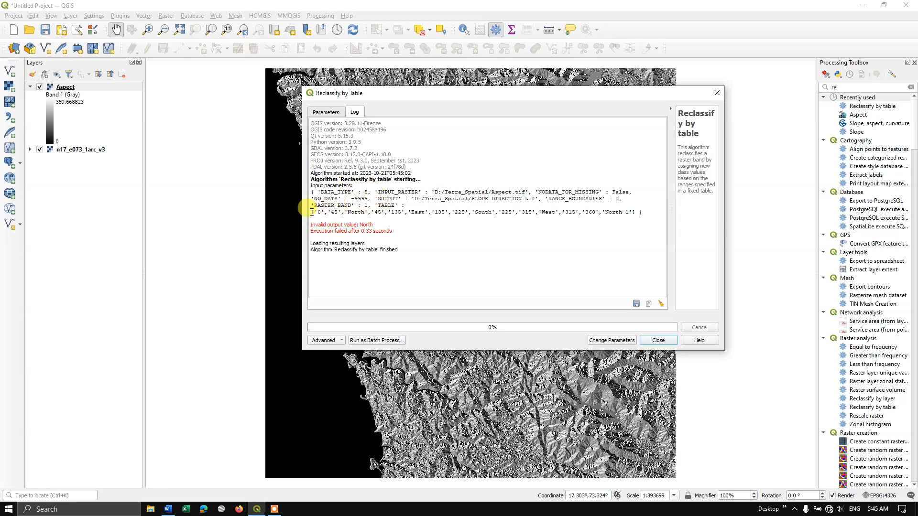
{"action": "left_click_drag", "start_coordinate": [310, 212], "coordinate": [621, 212]}
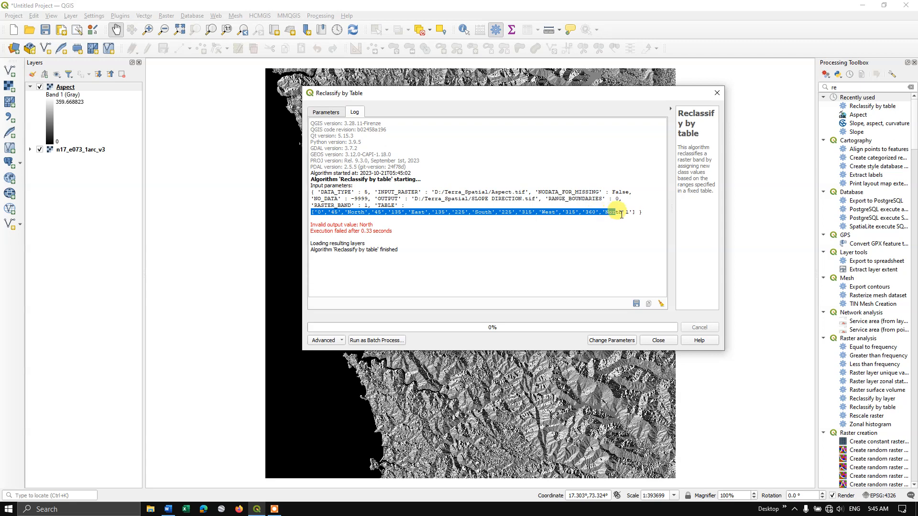
{"action": "left_click", "coordinate": [326, 112]}
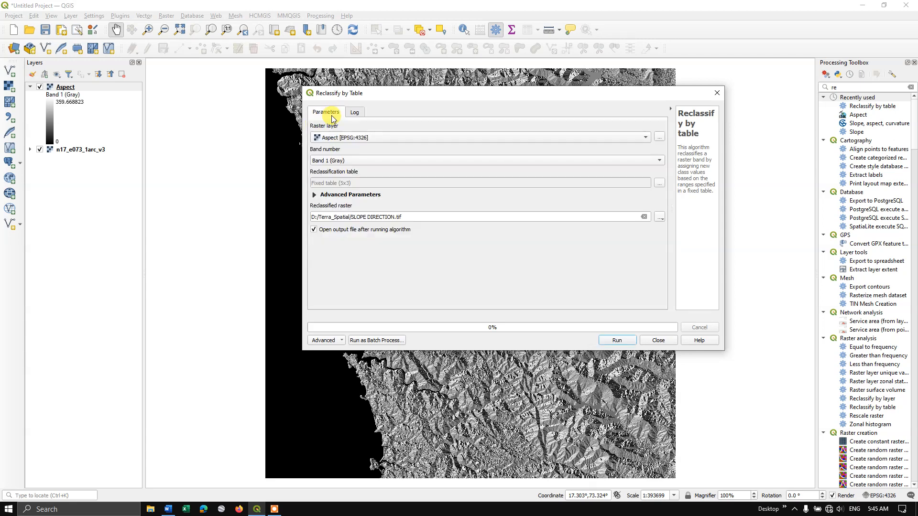
Fill the reclassification table: 0–45→1, 45–135→2, 135–225→3, 225–315→4, 315–360→5, and accept it.
{"action": "left_click", "coordinate": [659, 183]}
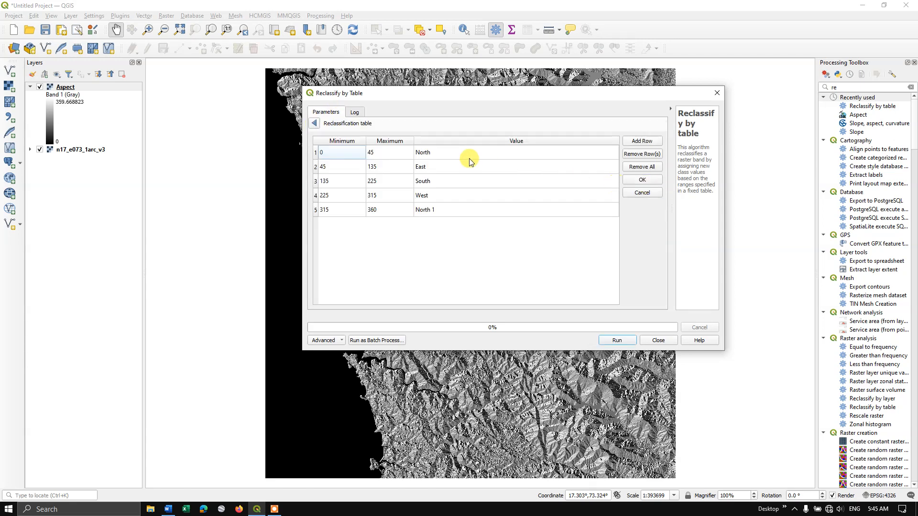
{"action": "double_click", "coordinate": [423, 152]}
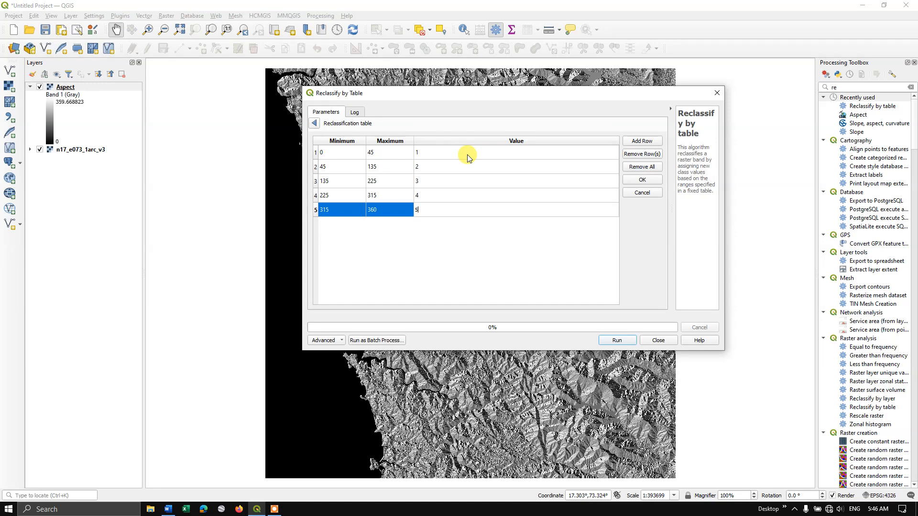
{"action": "mouse_move", "coordinate": [454, 168]}
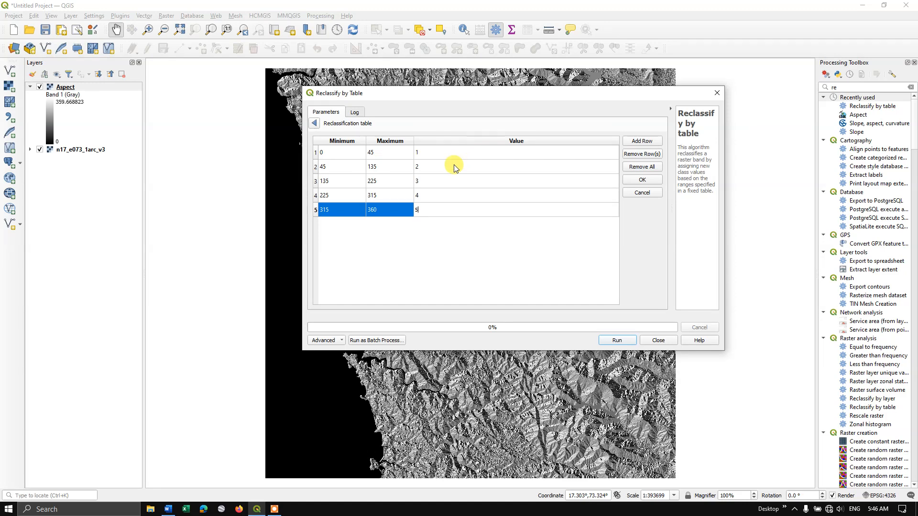
{"action": "mouse_move", "coordinate": [446, 183]}
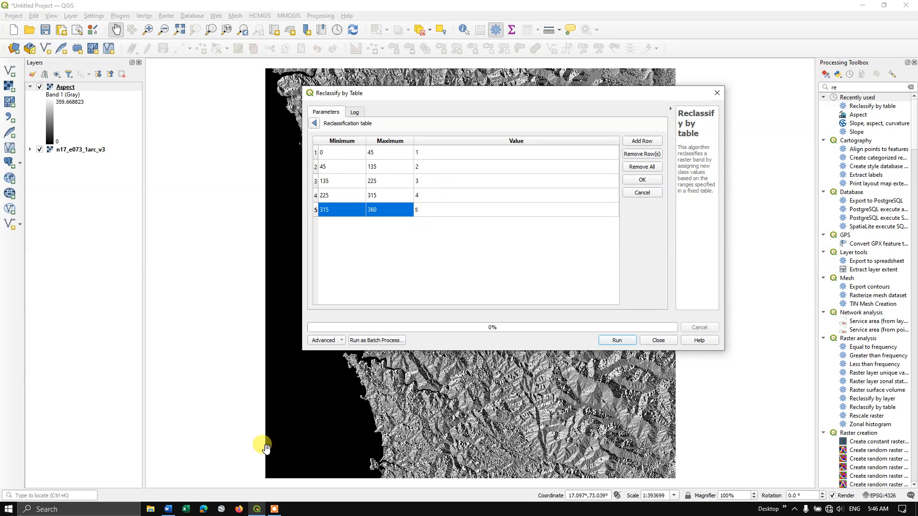
{"action": "left_click", "coordinate": [167, 509]}
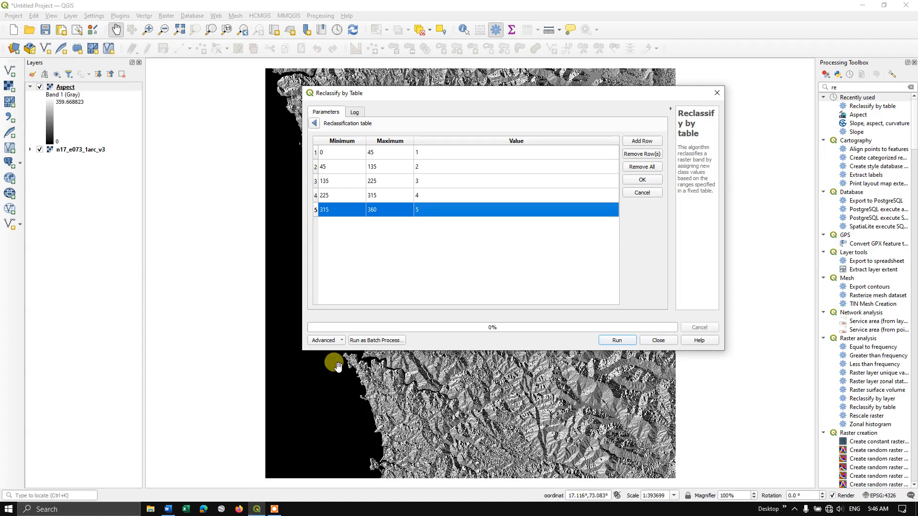
{"action": "mouse_move", "coordinate": [645, 183]}
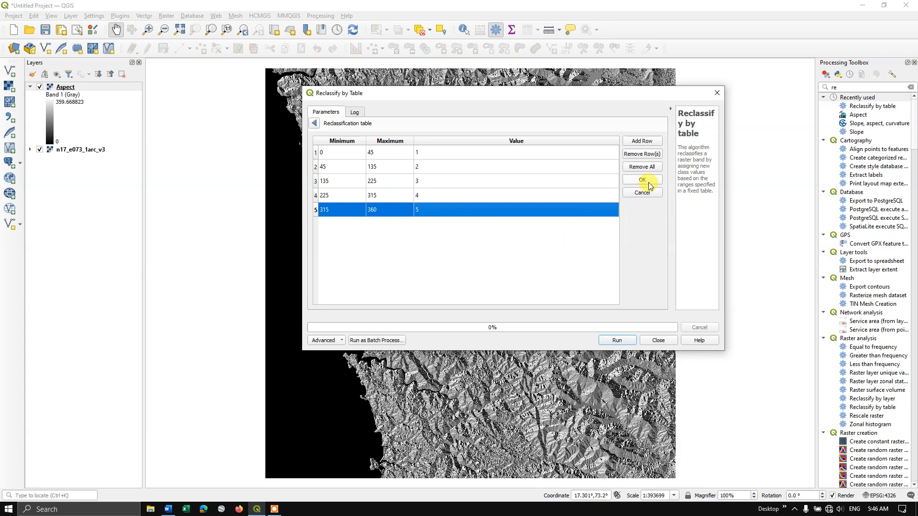
{"action": "left_click", "coordinate": [640, 180]}
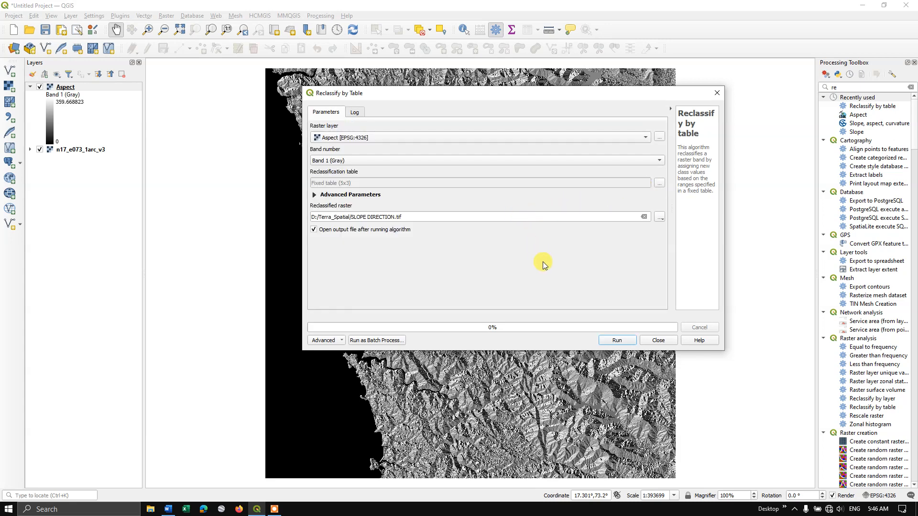
Run Reclassify by Table on the Aspect layer to create SLOPE DIRECTION.tif.
{"action": "left_click", "coordinate": [616, 340]}
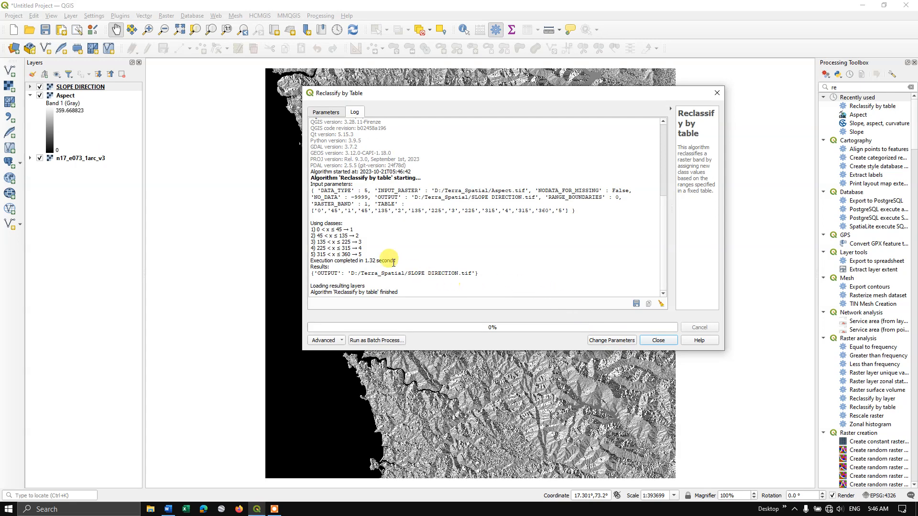
{"action": "mouse_move", "coordinate": [370, 227]}
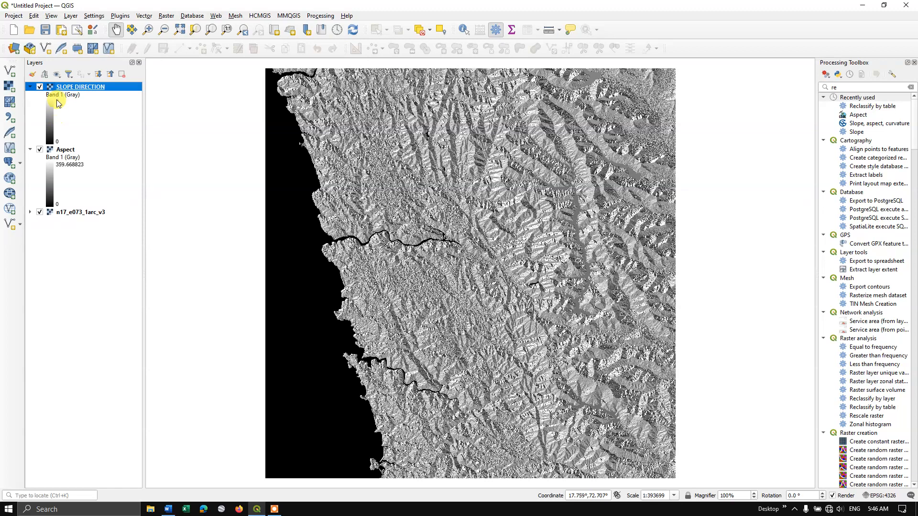
Set SLOPE DIRECTION's symbology to Paletted/Unique values and classify values 0–5.
{"action": "right_click", "coordinate": [79, 86]}
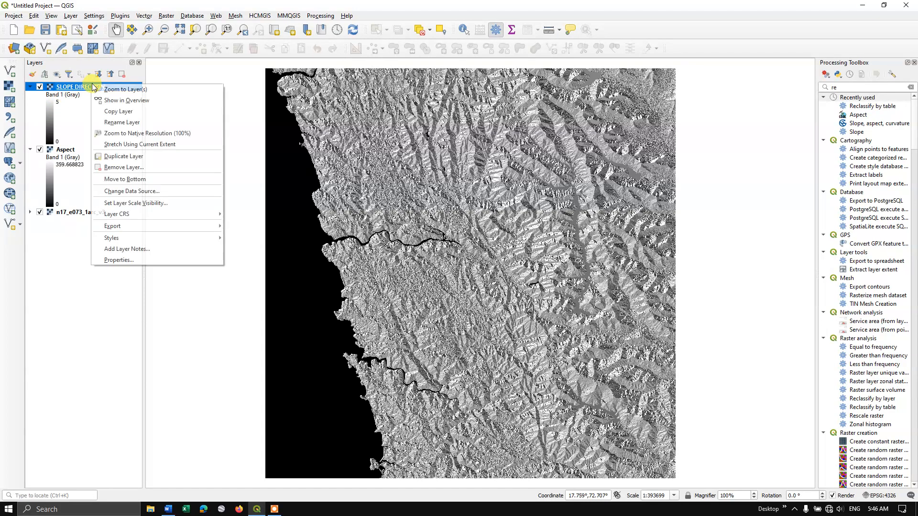
{"action": "left_click", "coordinate": [118, 261]}
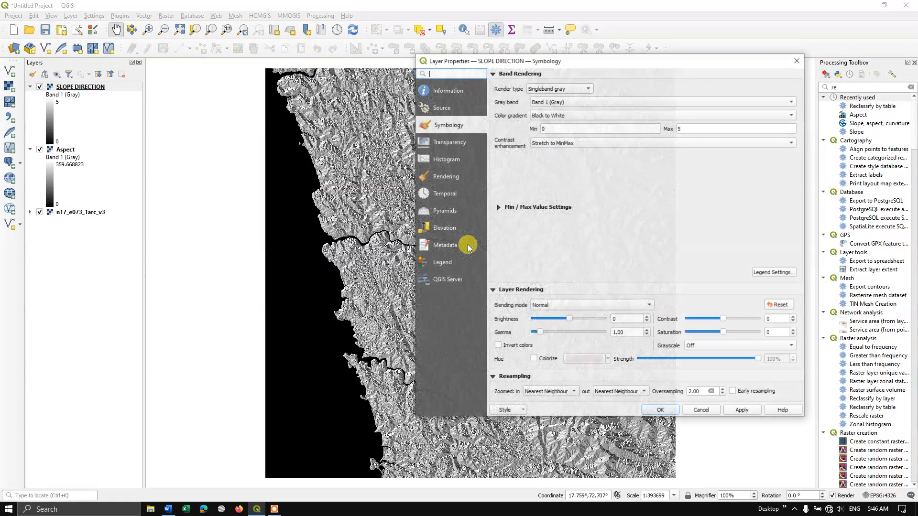
{"action": "left_click", "coordinate": [586, 88]}
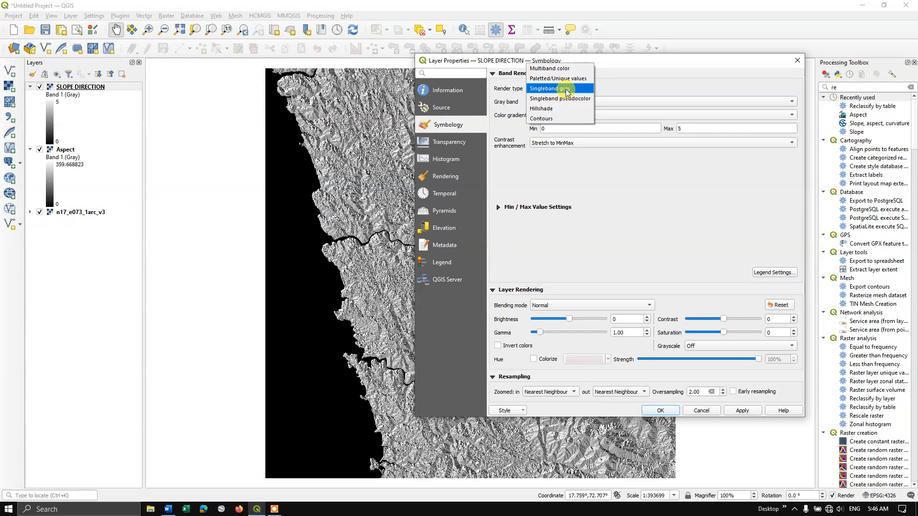
{"action": "mouse_move", "coordinate": [547, 92]}
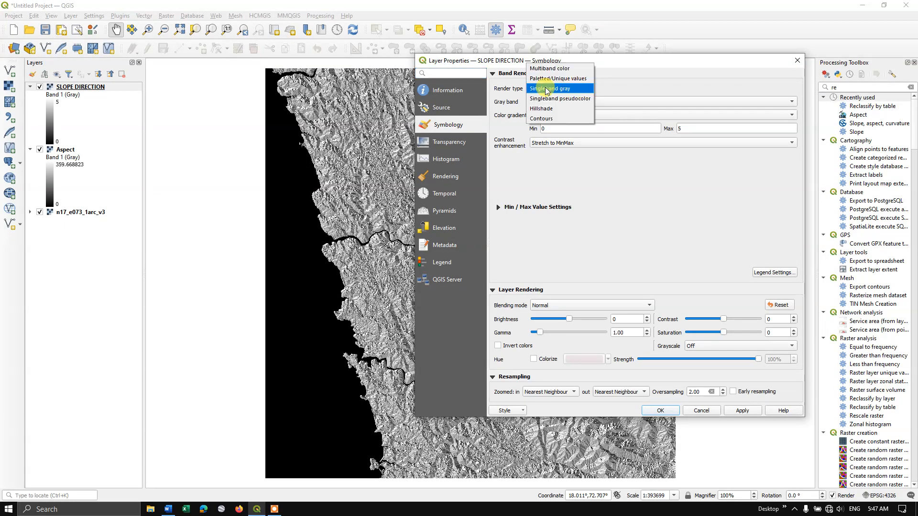
{"action": "left_click", "coordinate": [547, 78]}
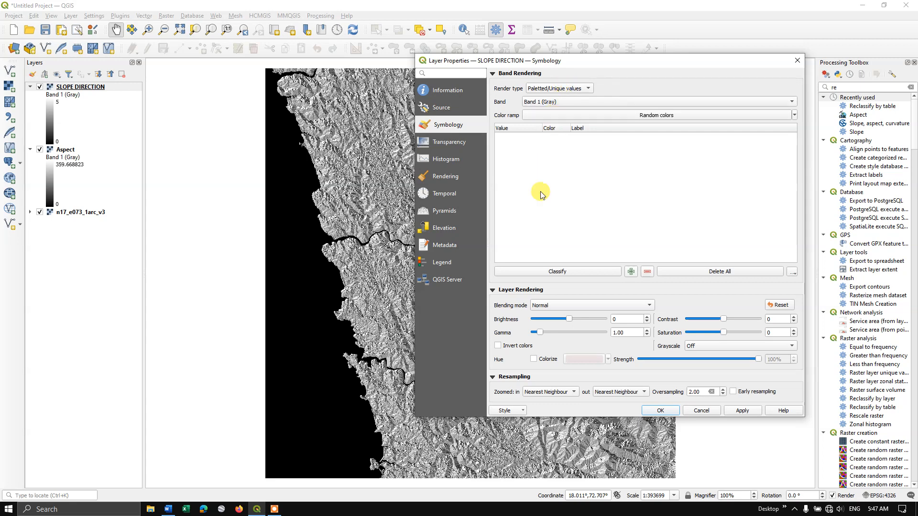
{"action": "left_click", "coordinate": [557, 271]}
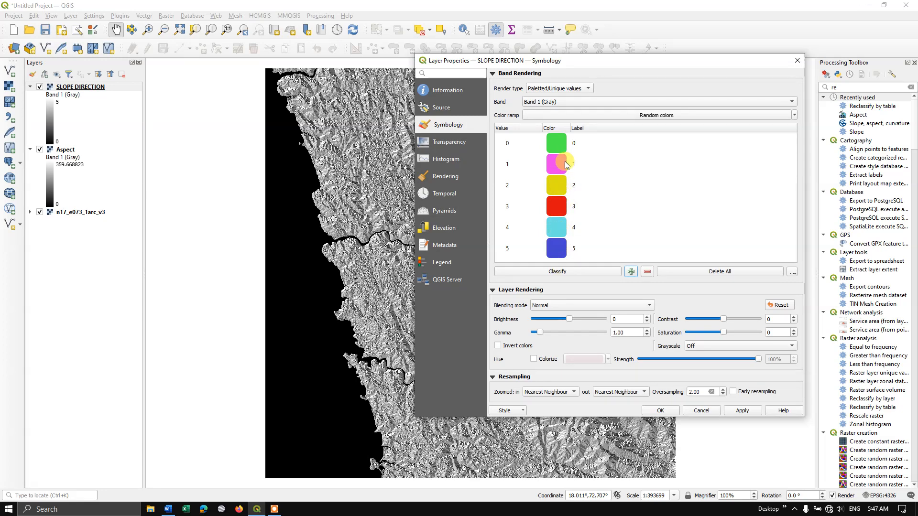
Label SLOPE DIRECTION values 1–5 as North, East, South, West and North.
{"action": "left_click", "coordinate": [517, 164]}
{"action": "type", "text": "N"}
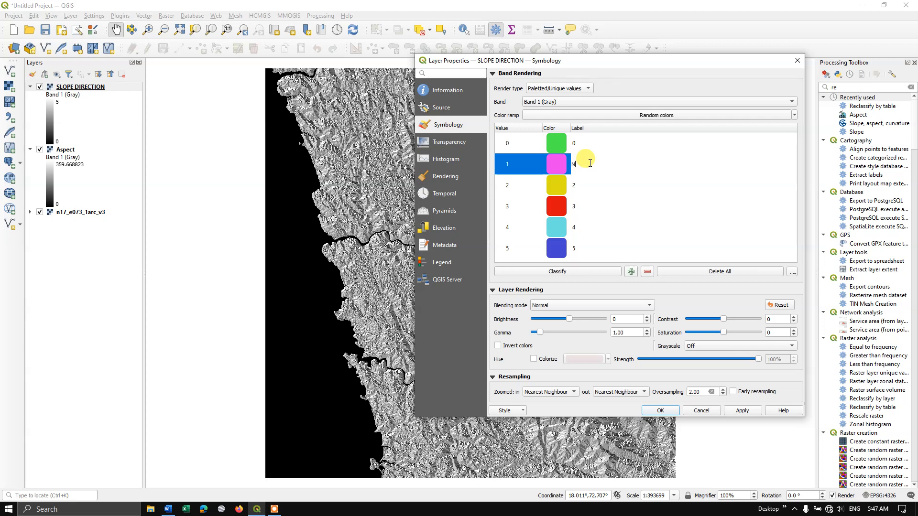
{"action": "type", "text": "orth"}
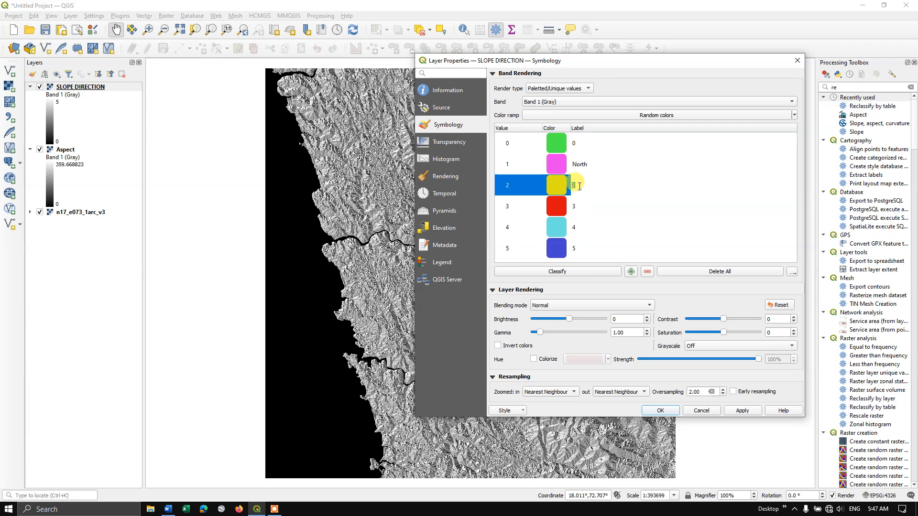
{"action": "type", "text": "East"}
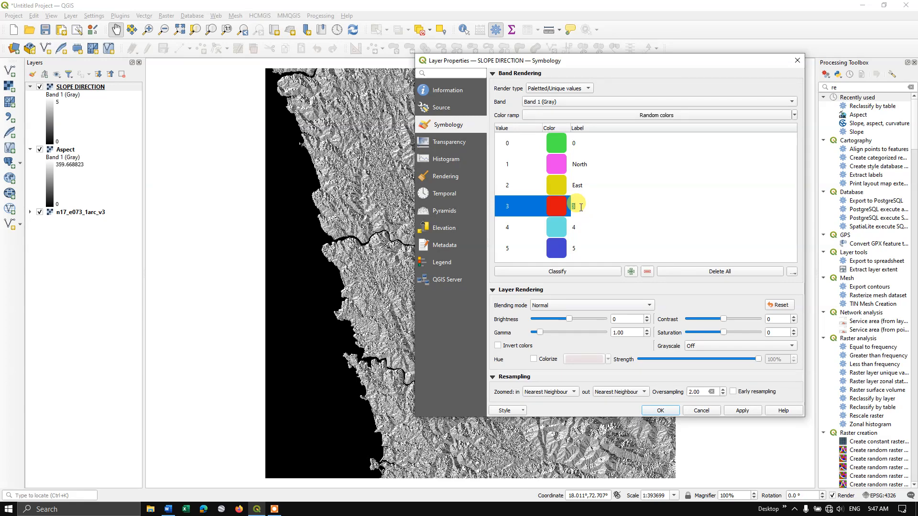
{"action": "type", "text": "South"}
{"action": "left_click", "coordinate": [683, 249]}
{"action": "type", "text": "North"}
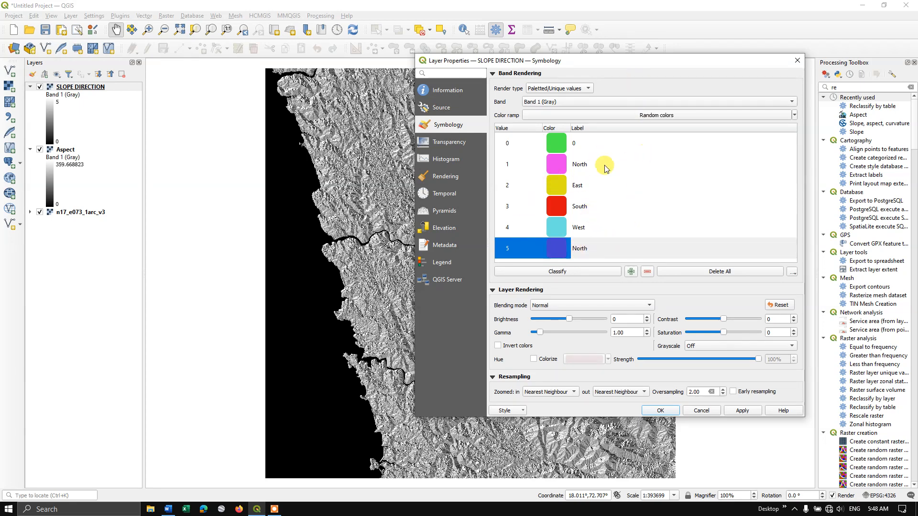
{"action": "mouse_move", "coordinate": [598, 167]}
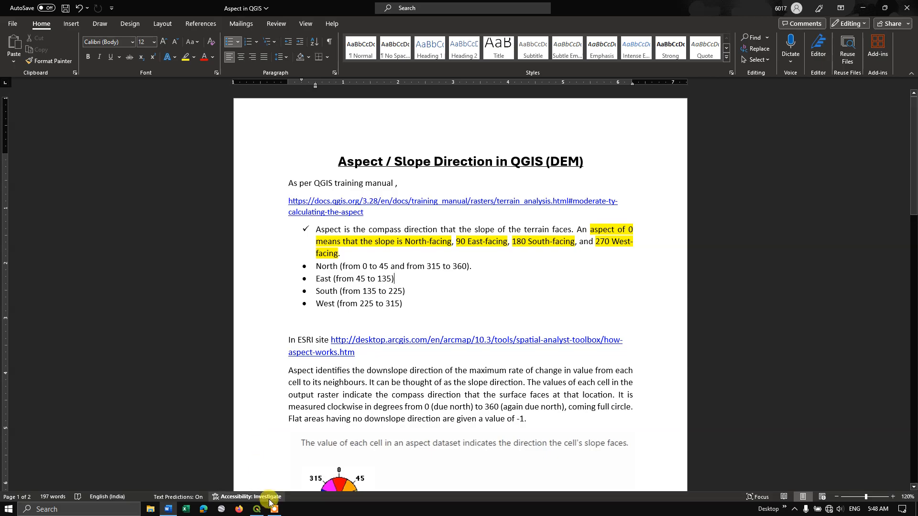
Apply the direction styling to SLOPE DIRECTION and zoom the map to inspect it.
{"action": "left_click", "coordinate": [255, 509]}
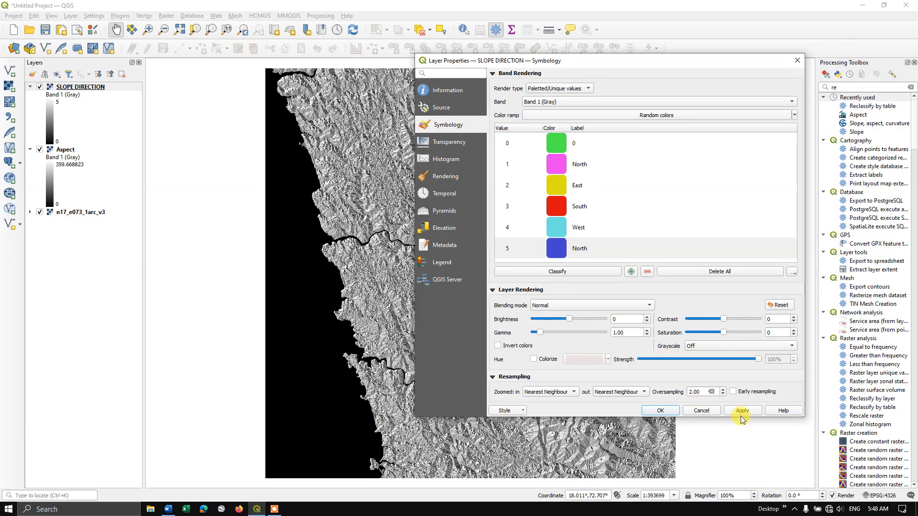
{"action": "left_click", "coordinate": [741, 410]}
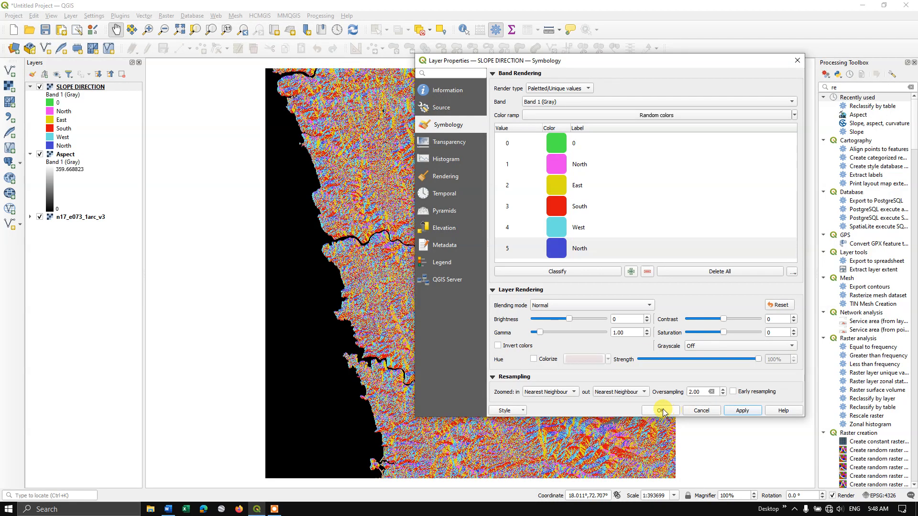
{"action": "left_click", "coordinate": [660, 411]}
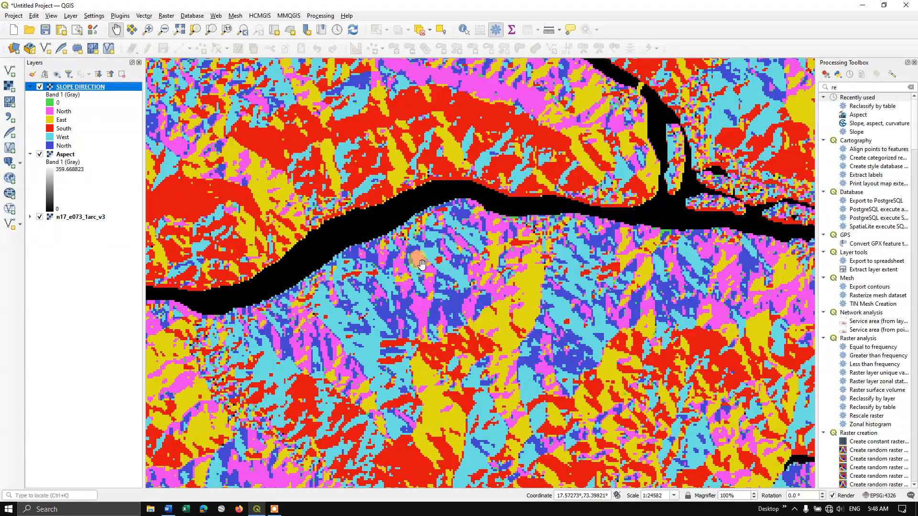
{"action": "mouse_move", "coordinate": [457, 307]}
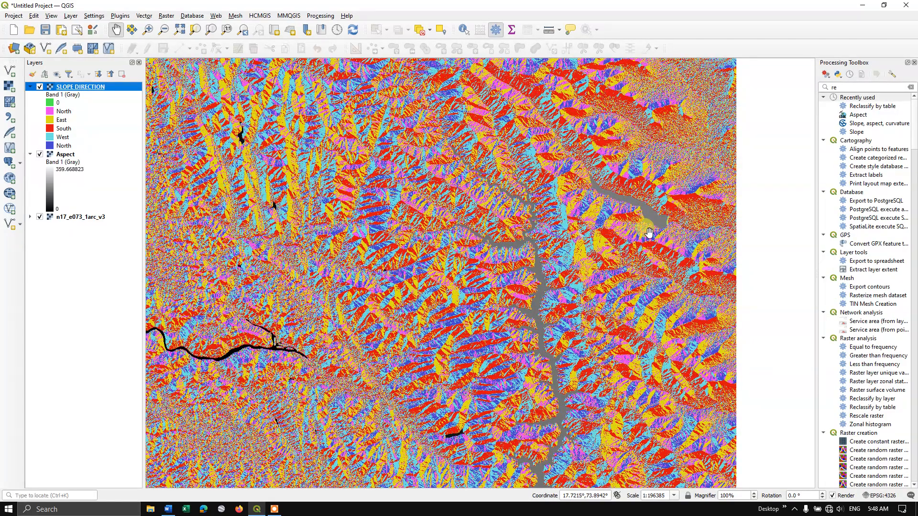
{"action": "scroll", "scroll_direction": "down", "scroll_amount": 3}
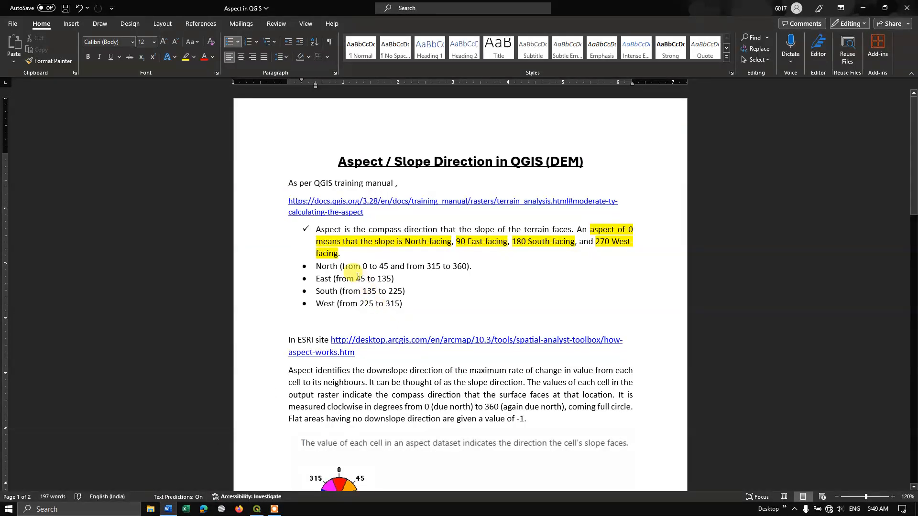
{"action": "double_click", "coordinate": [381, 266]}
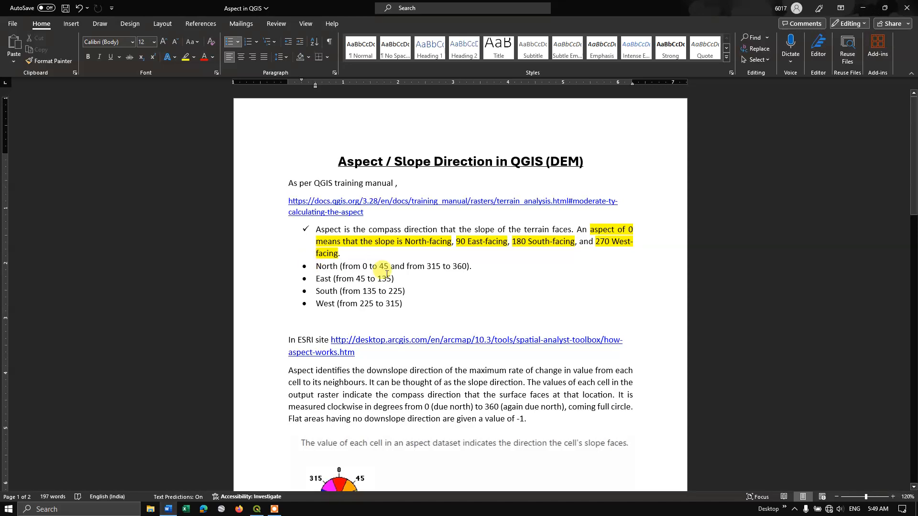
{"action": "scroll", "scroll_direction": "down", "scroll_amount": 3}
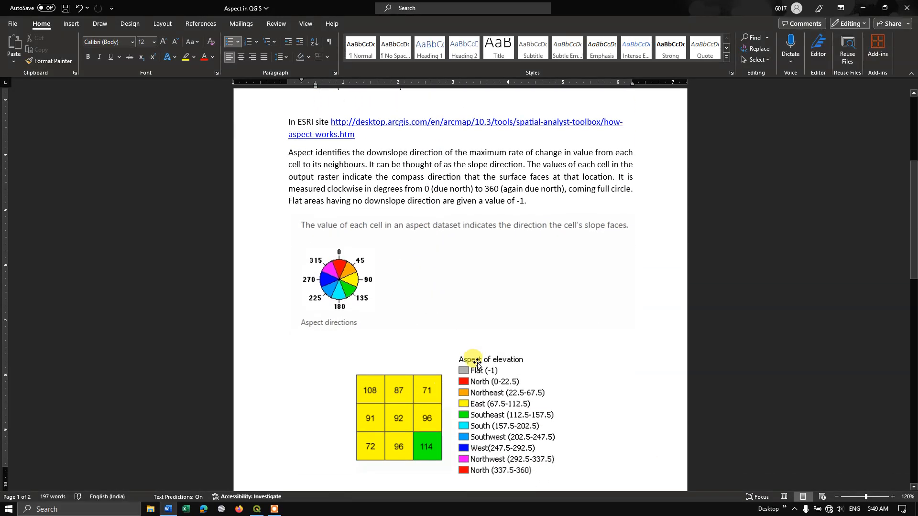
{"action": "scroll", "scroll_direction": "down", "scroll_amount": 3}
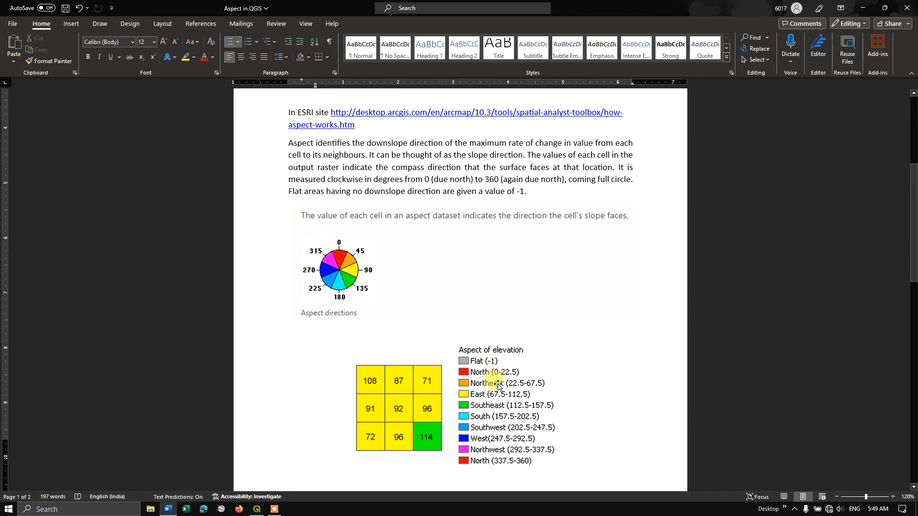
{"action": "scroll", "scroll_direction": "down", "scroll_amount": 3}
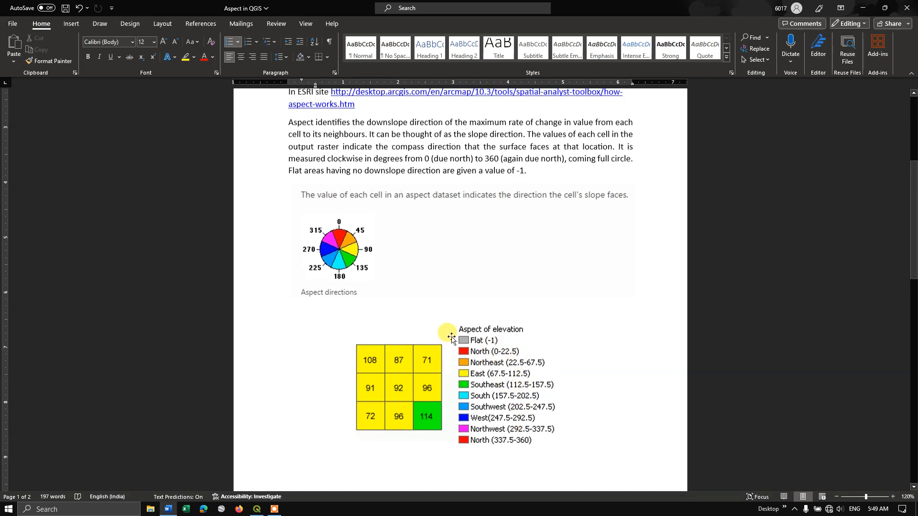
{"action": "scroll", "scroll_direction": "down", "scroll_amount": 3}
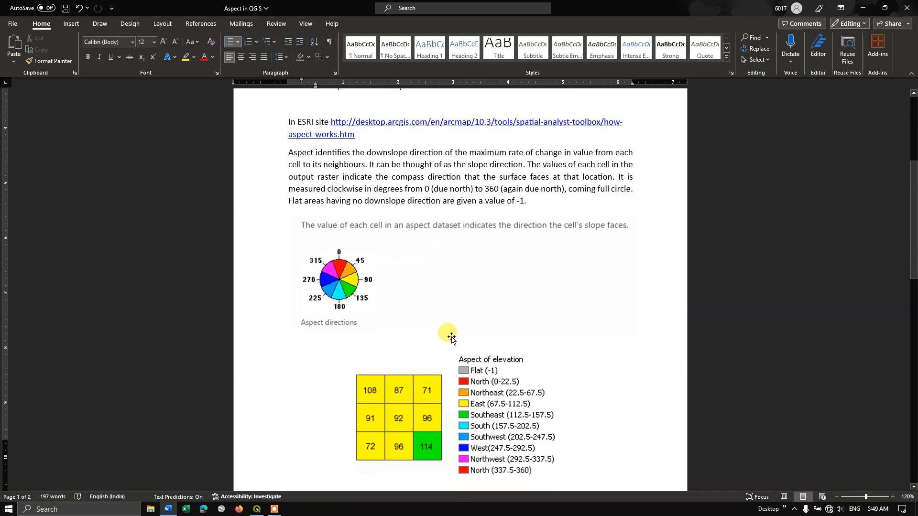
{"action": "scroll", "scroll_direction": "down", "scroll_amount": 3}
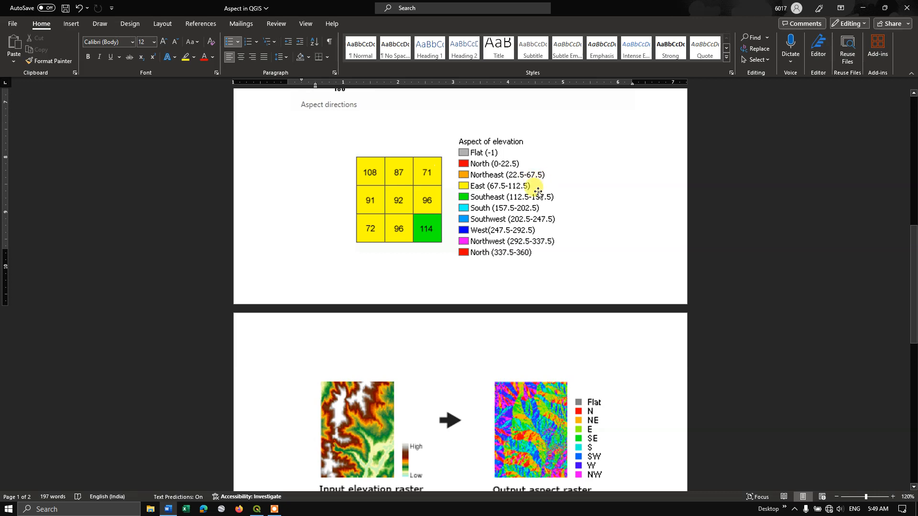
{"action": "scroll", "scroll_direction": "down", "scroll_amount": 3}
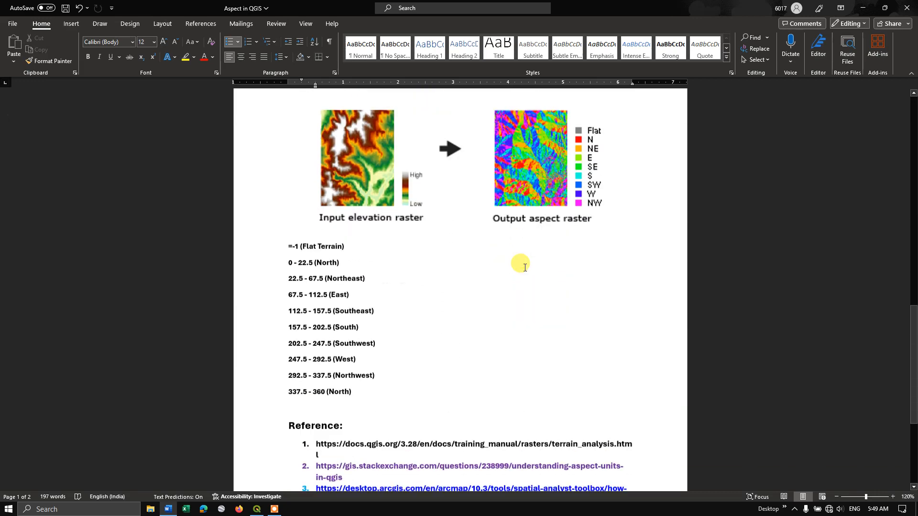